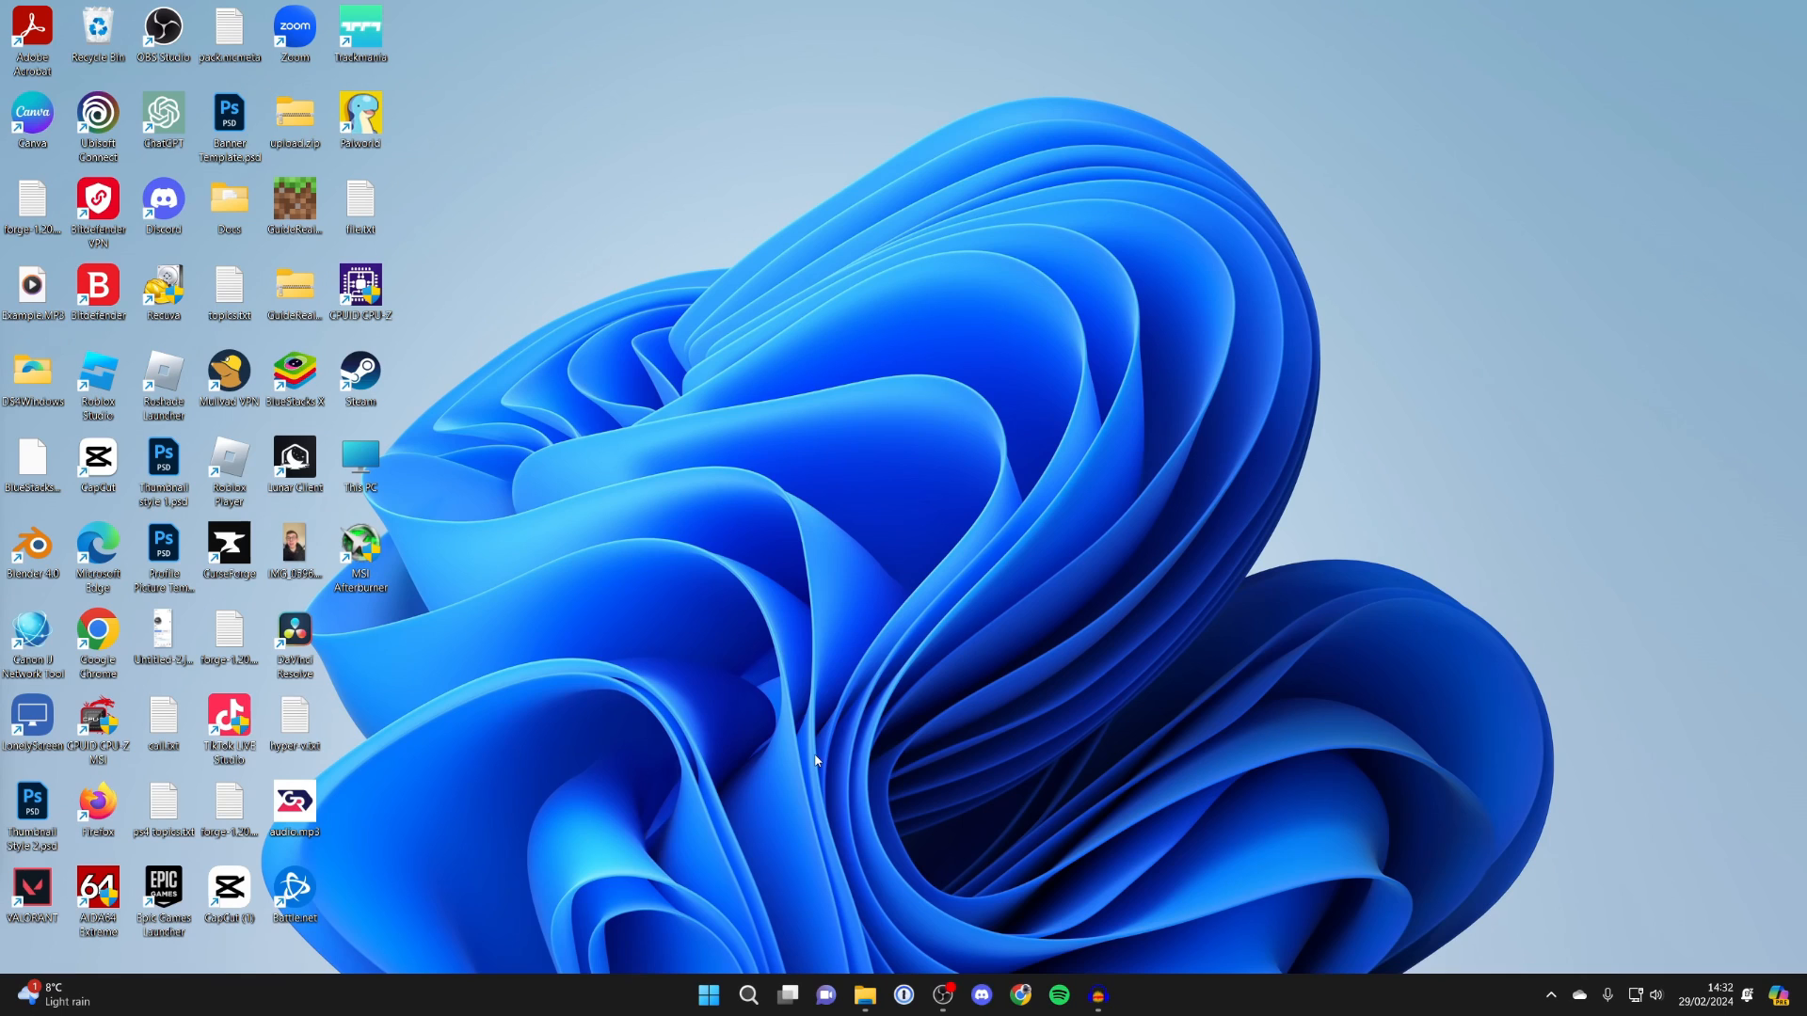
pyautogui.moveTo(759, 961)
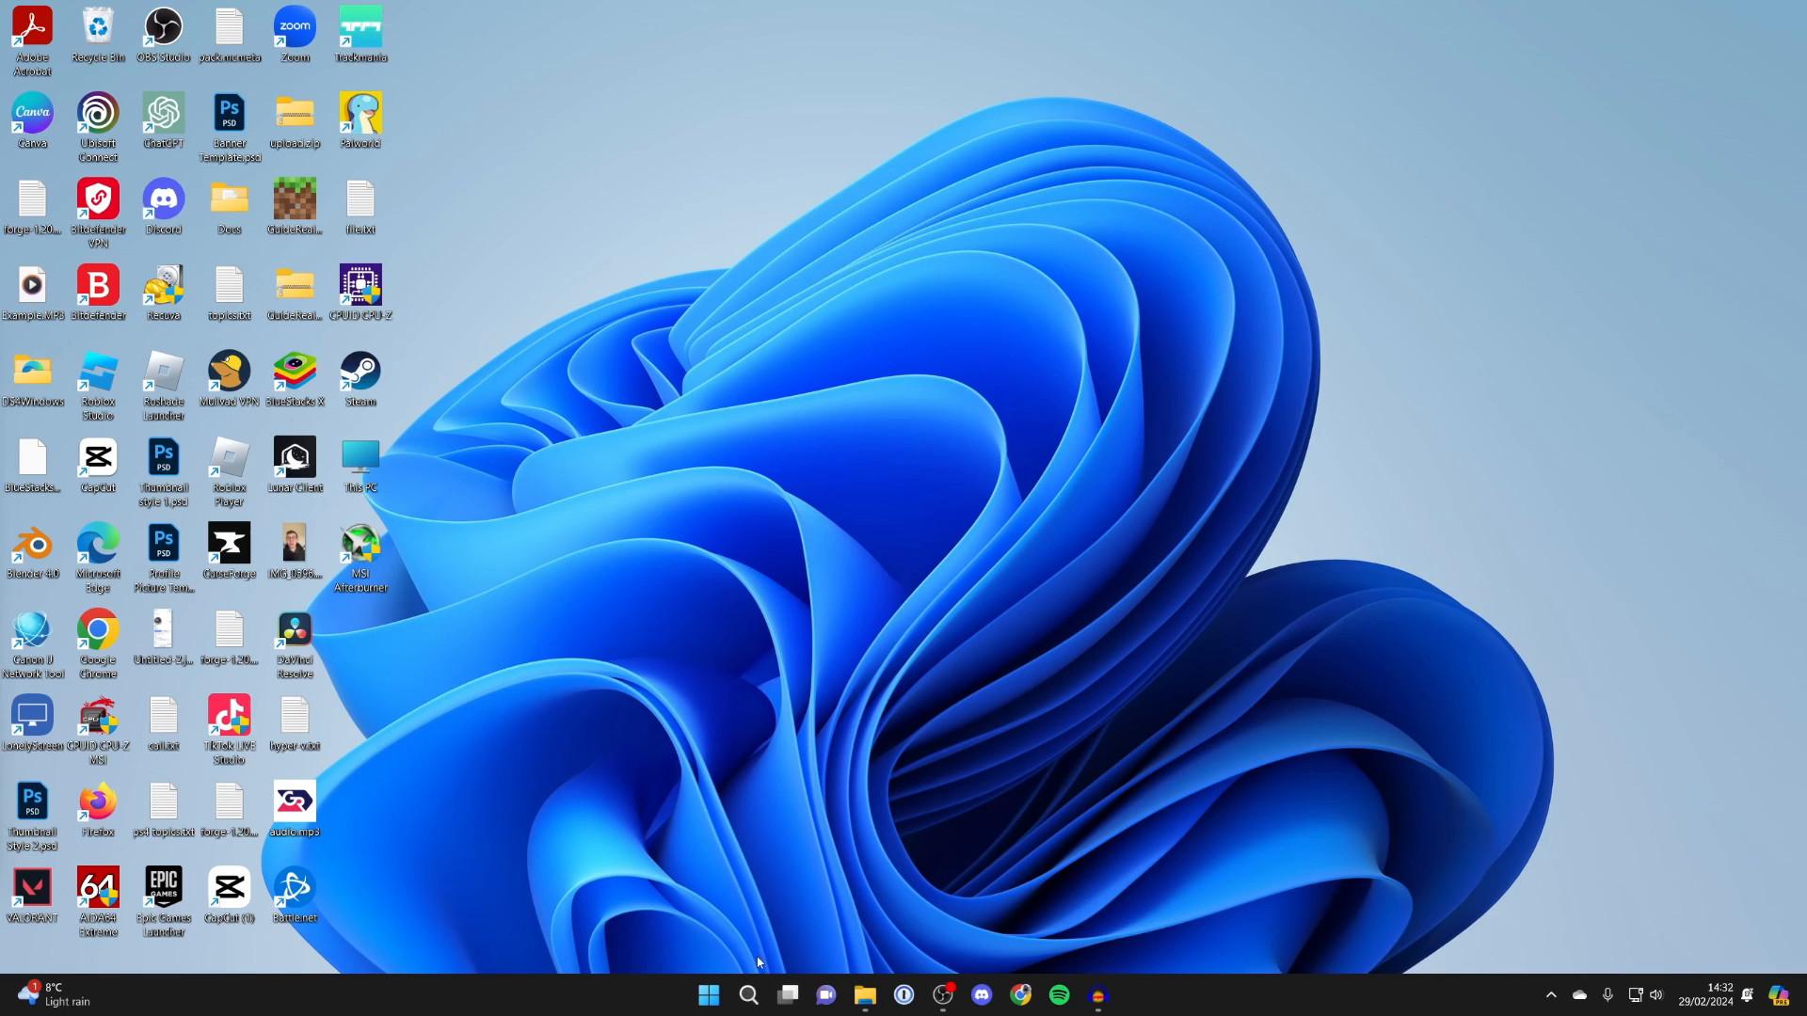
# Launch the Microsoft Store from the Windows taskbar
pyautogui.click(749, 1003)
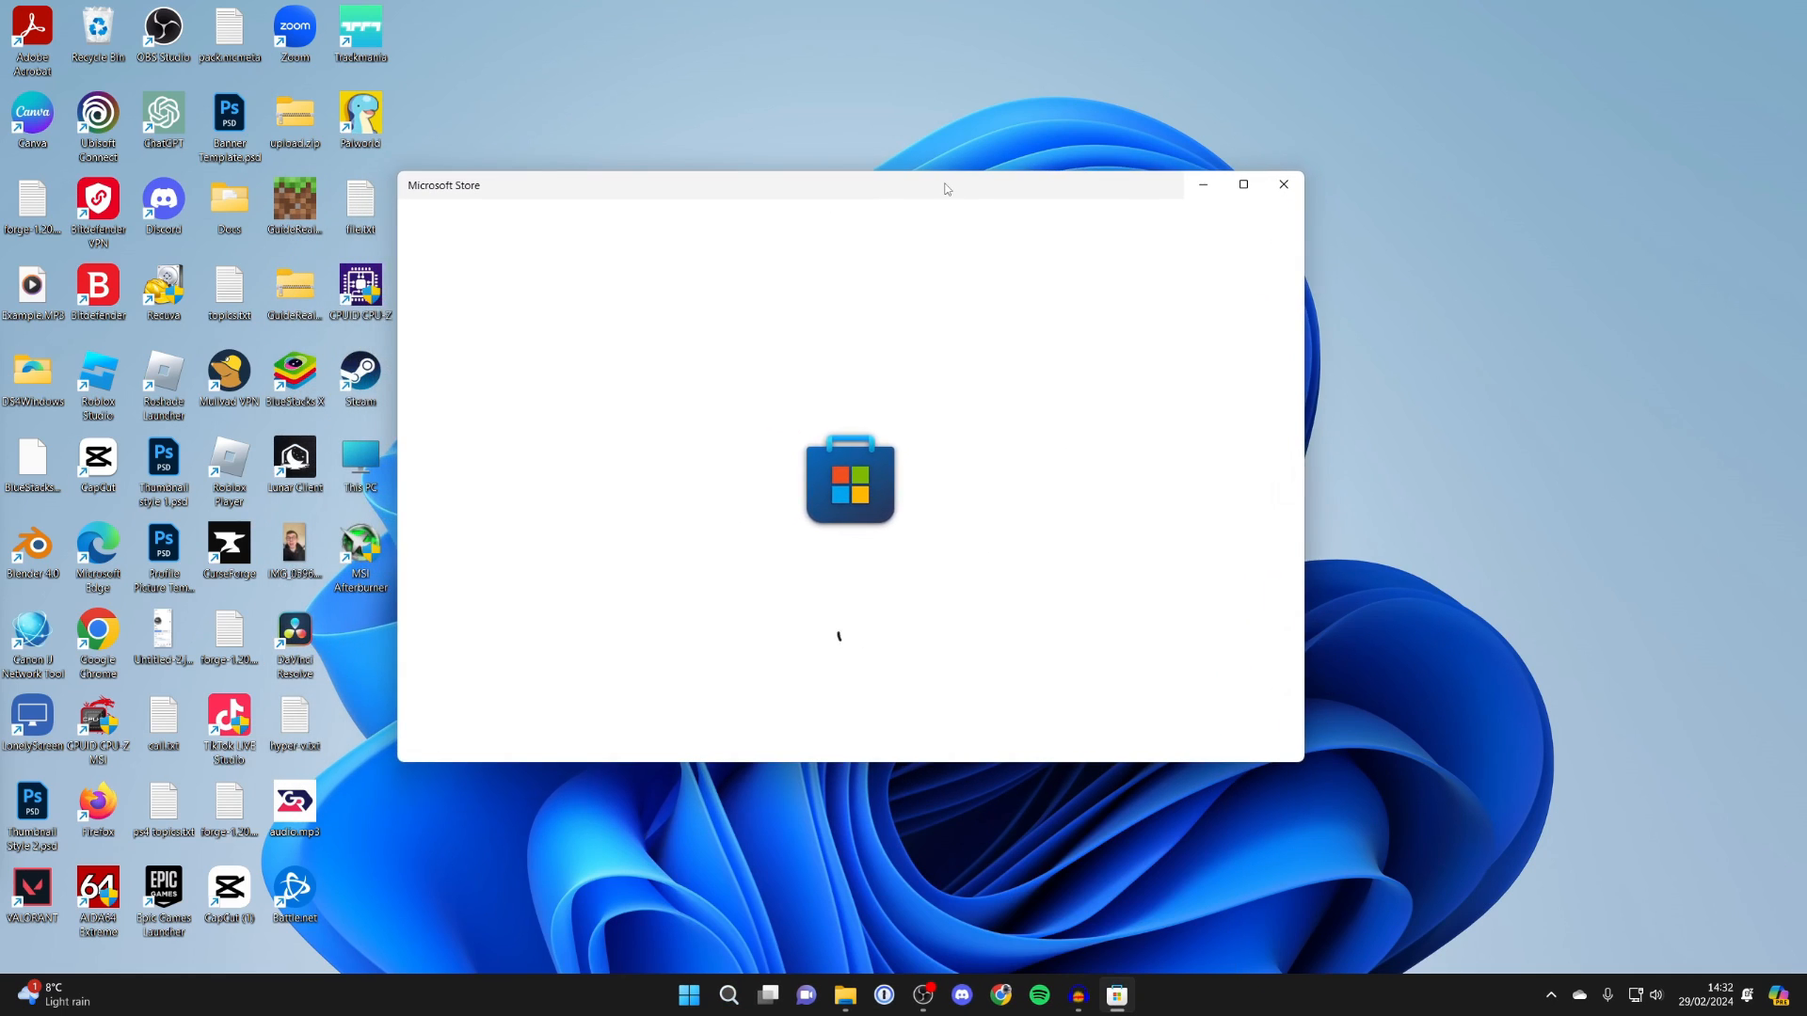
# Search the Store for 'it' and launch iTunes from its app page
pyautogui.write('itunes')
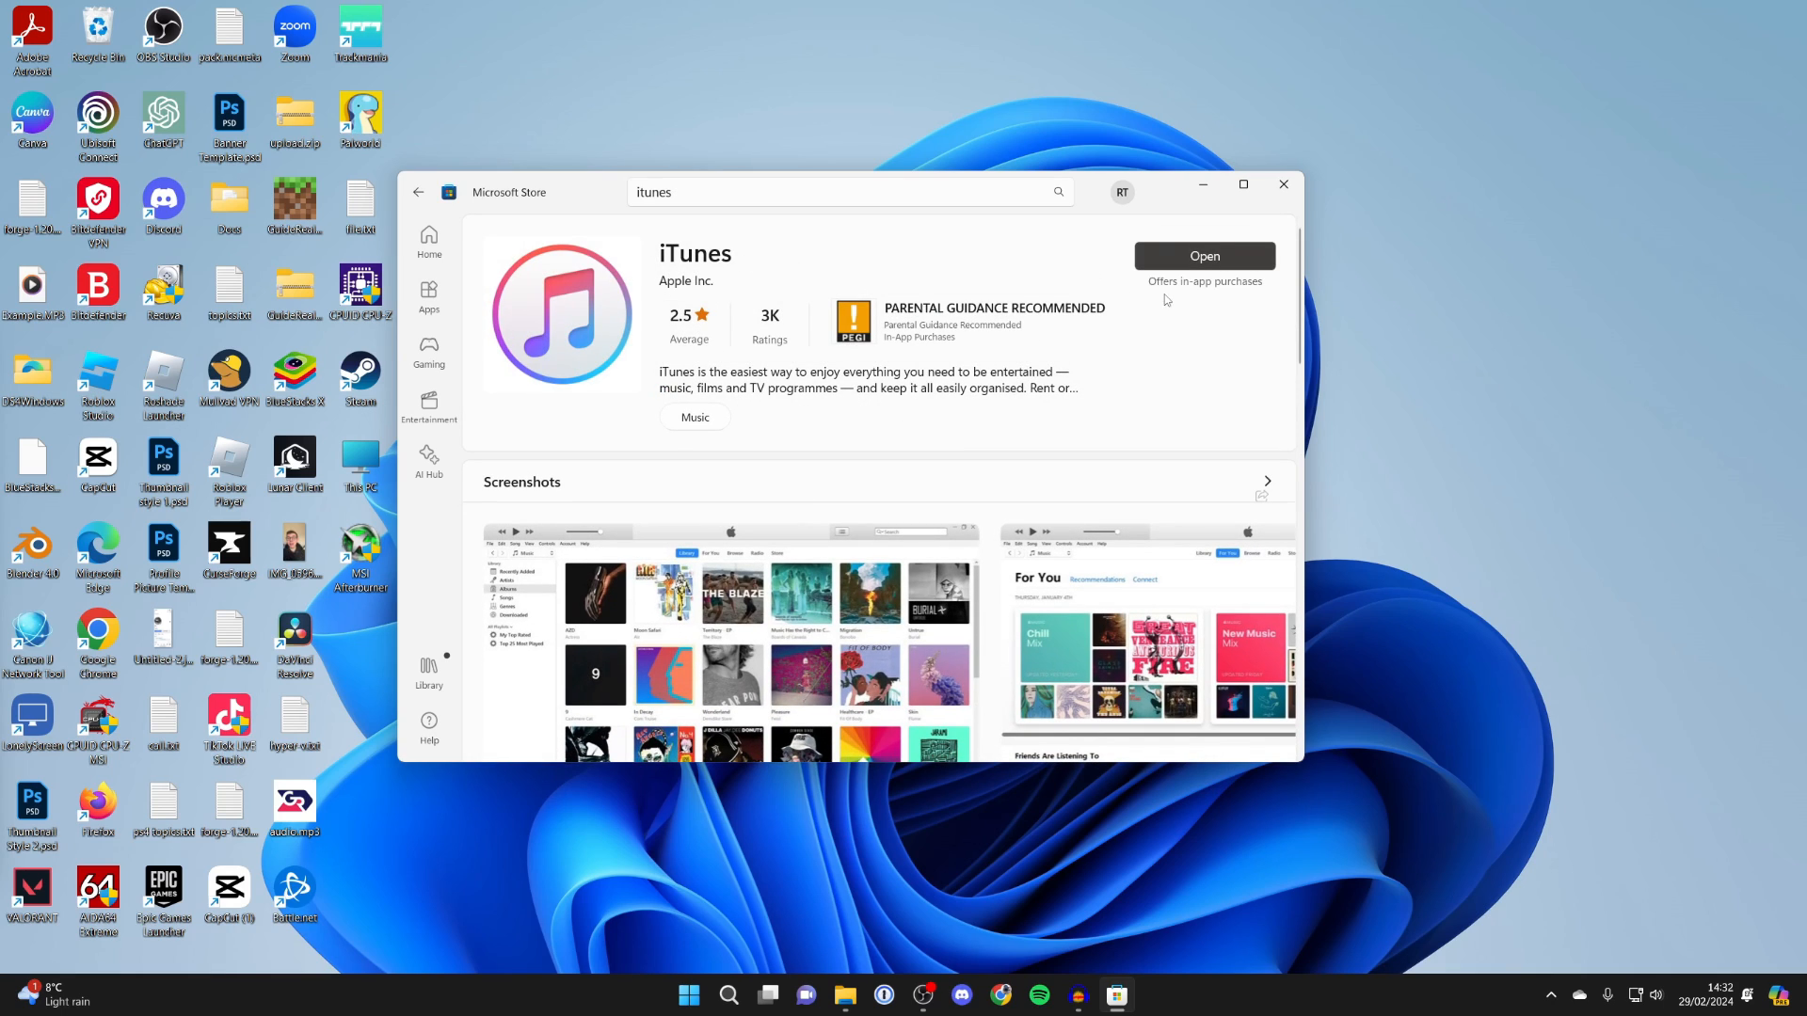
pyautogui.moveTo(1151, 284)
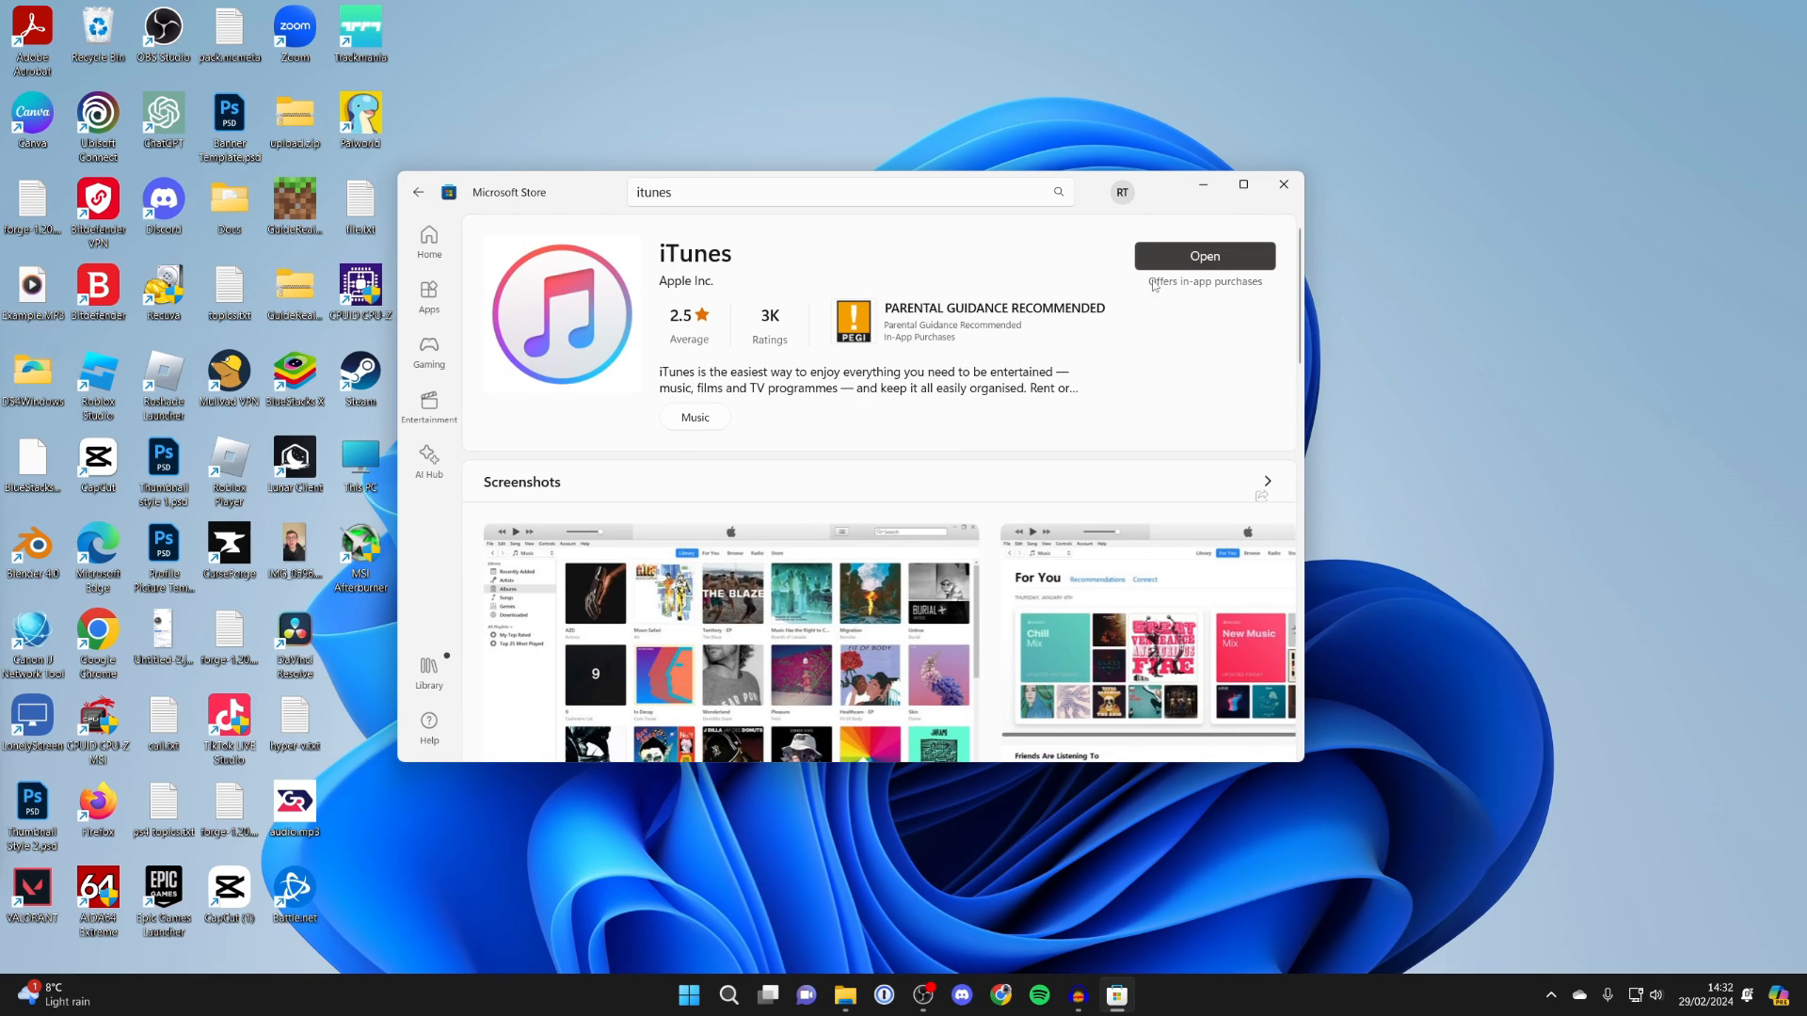
pyautogui.moveTo(1207, 507)
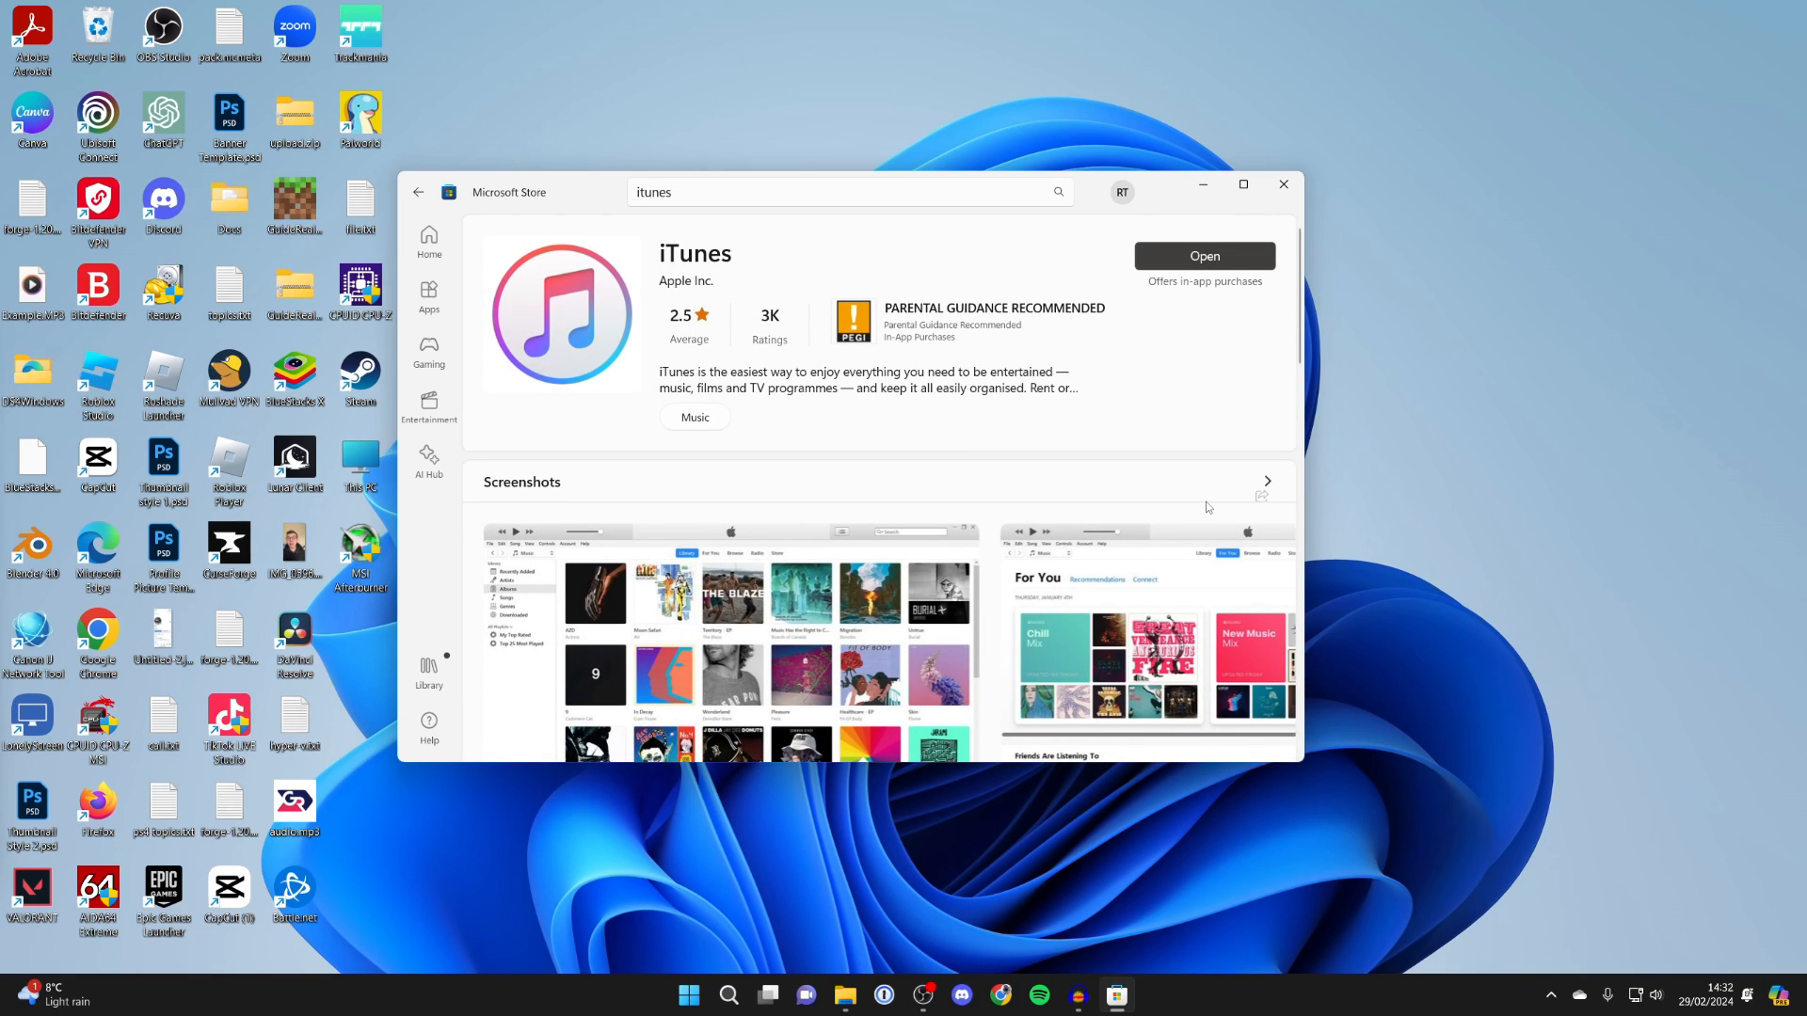
pyautogui.moveTo(1199, 490)
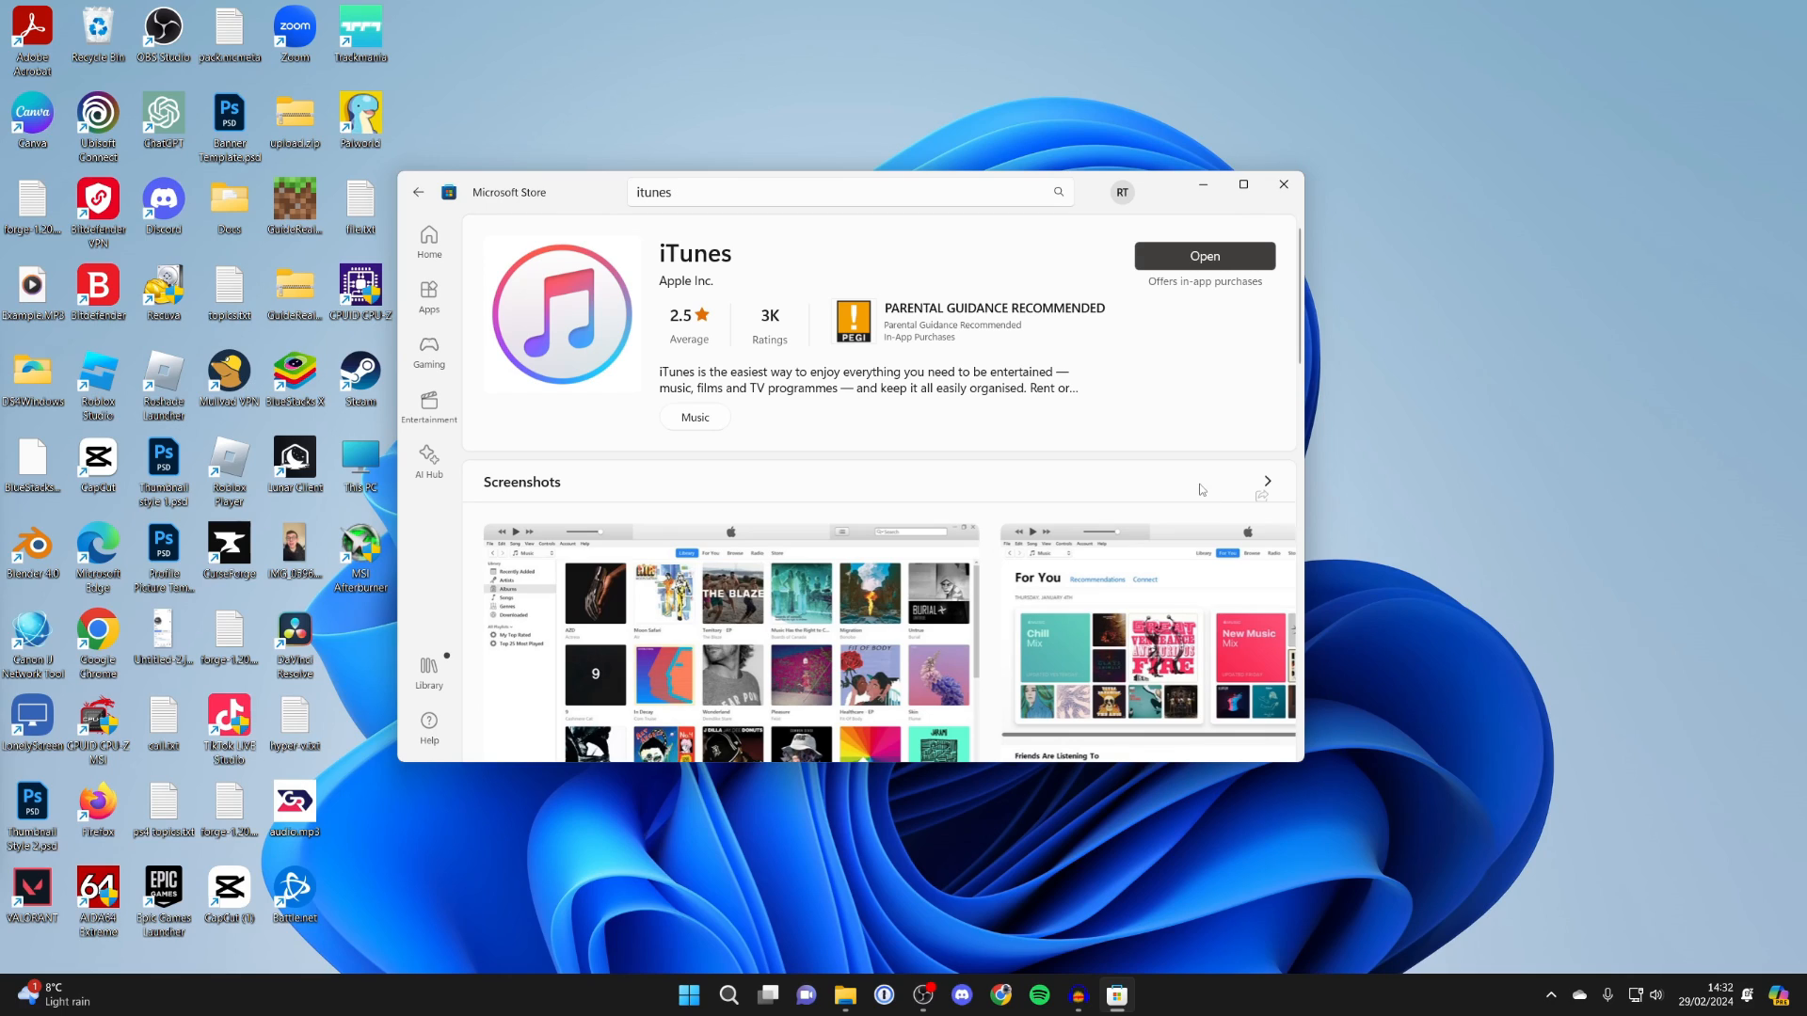
pyautogui.moveTo(1146, 354)
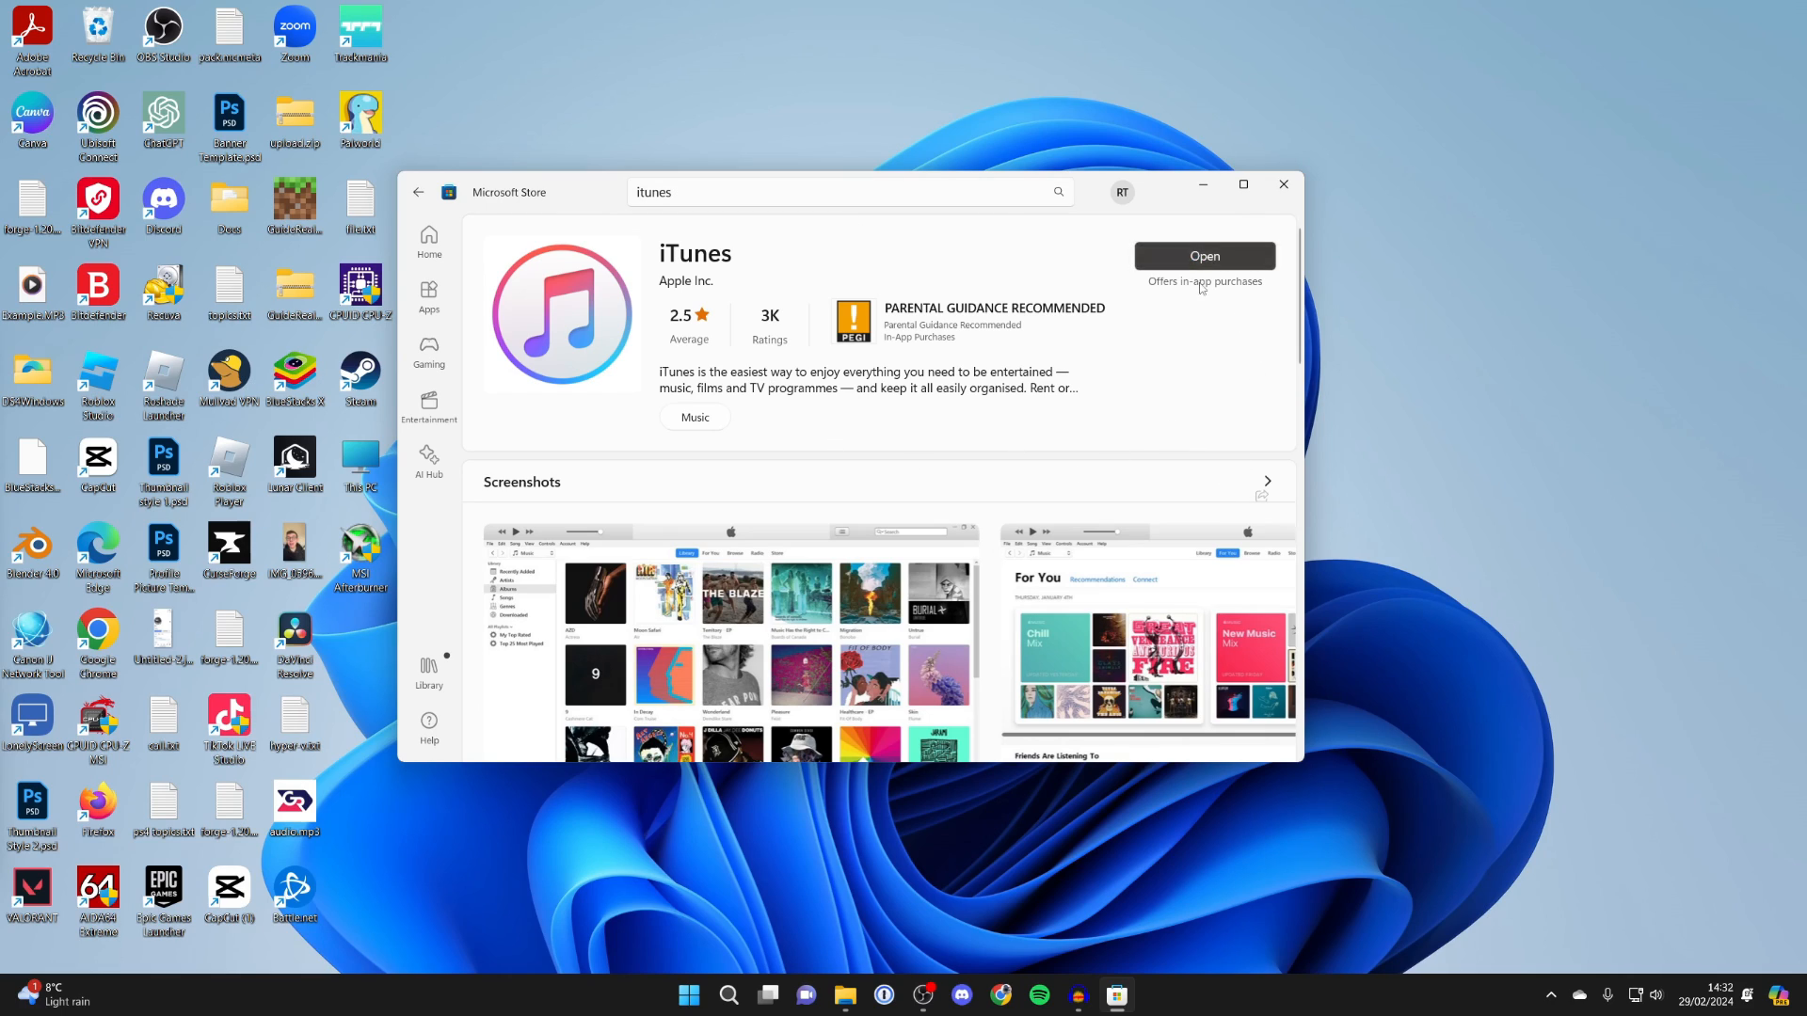
pyautogui.click(1203, 256)
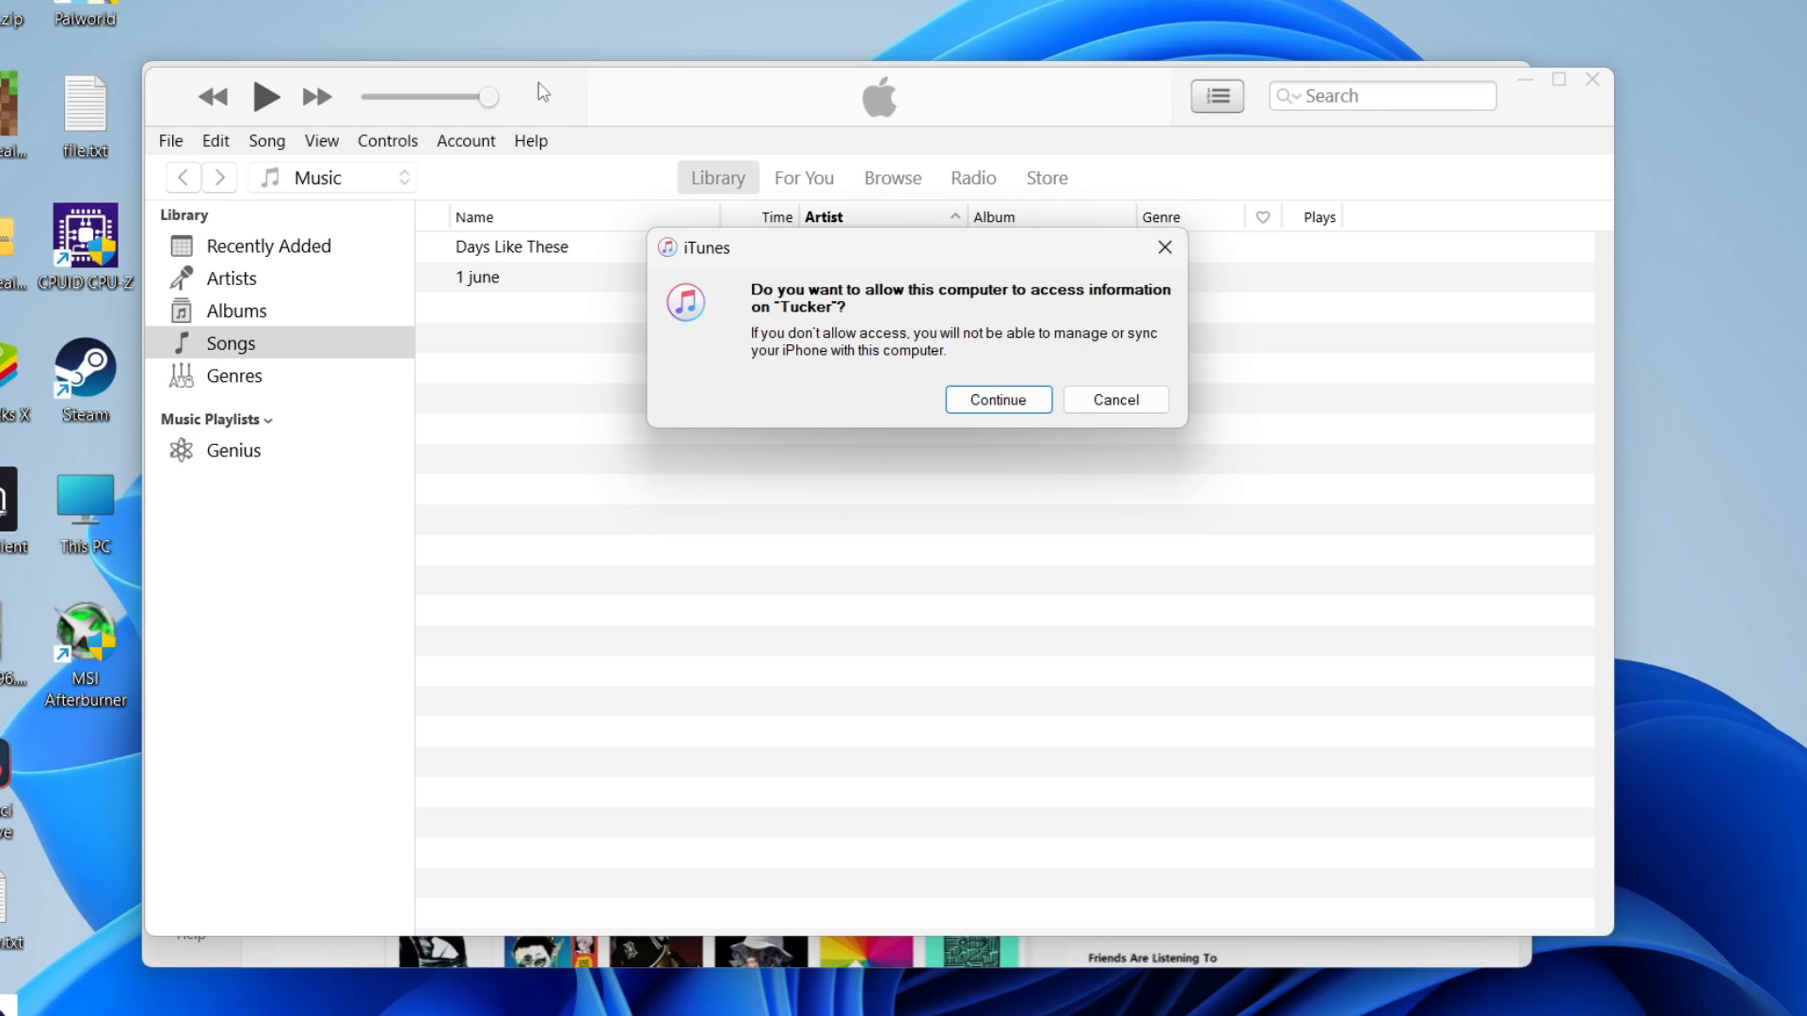
pyautogui.moveTo(570, 192)
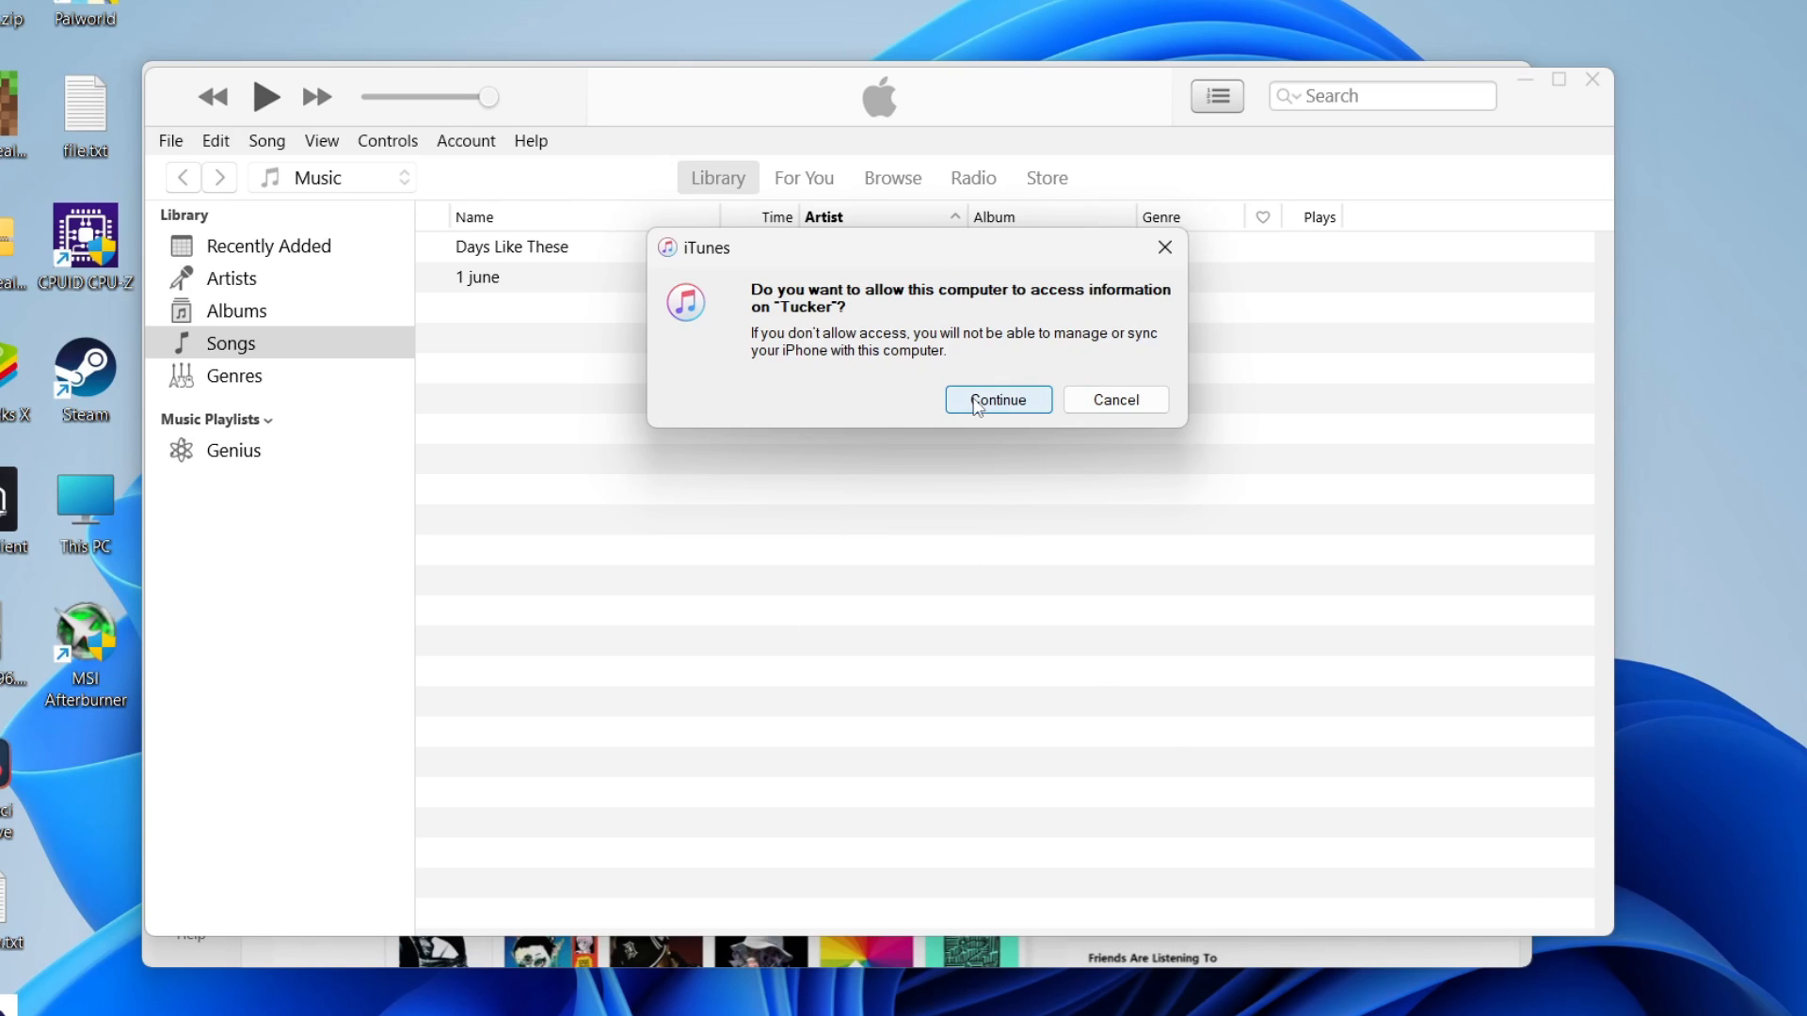
pyautogui.moveTo(993, 399)
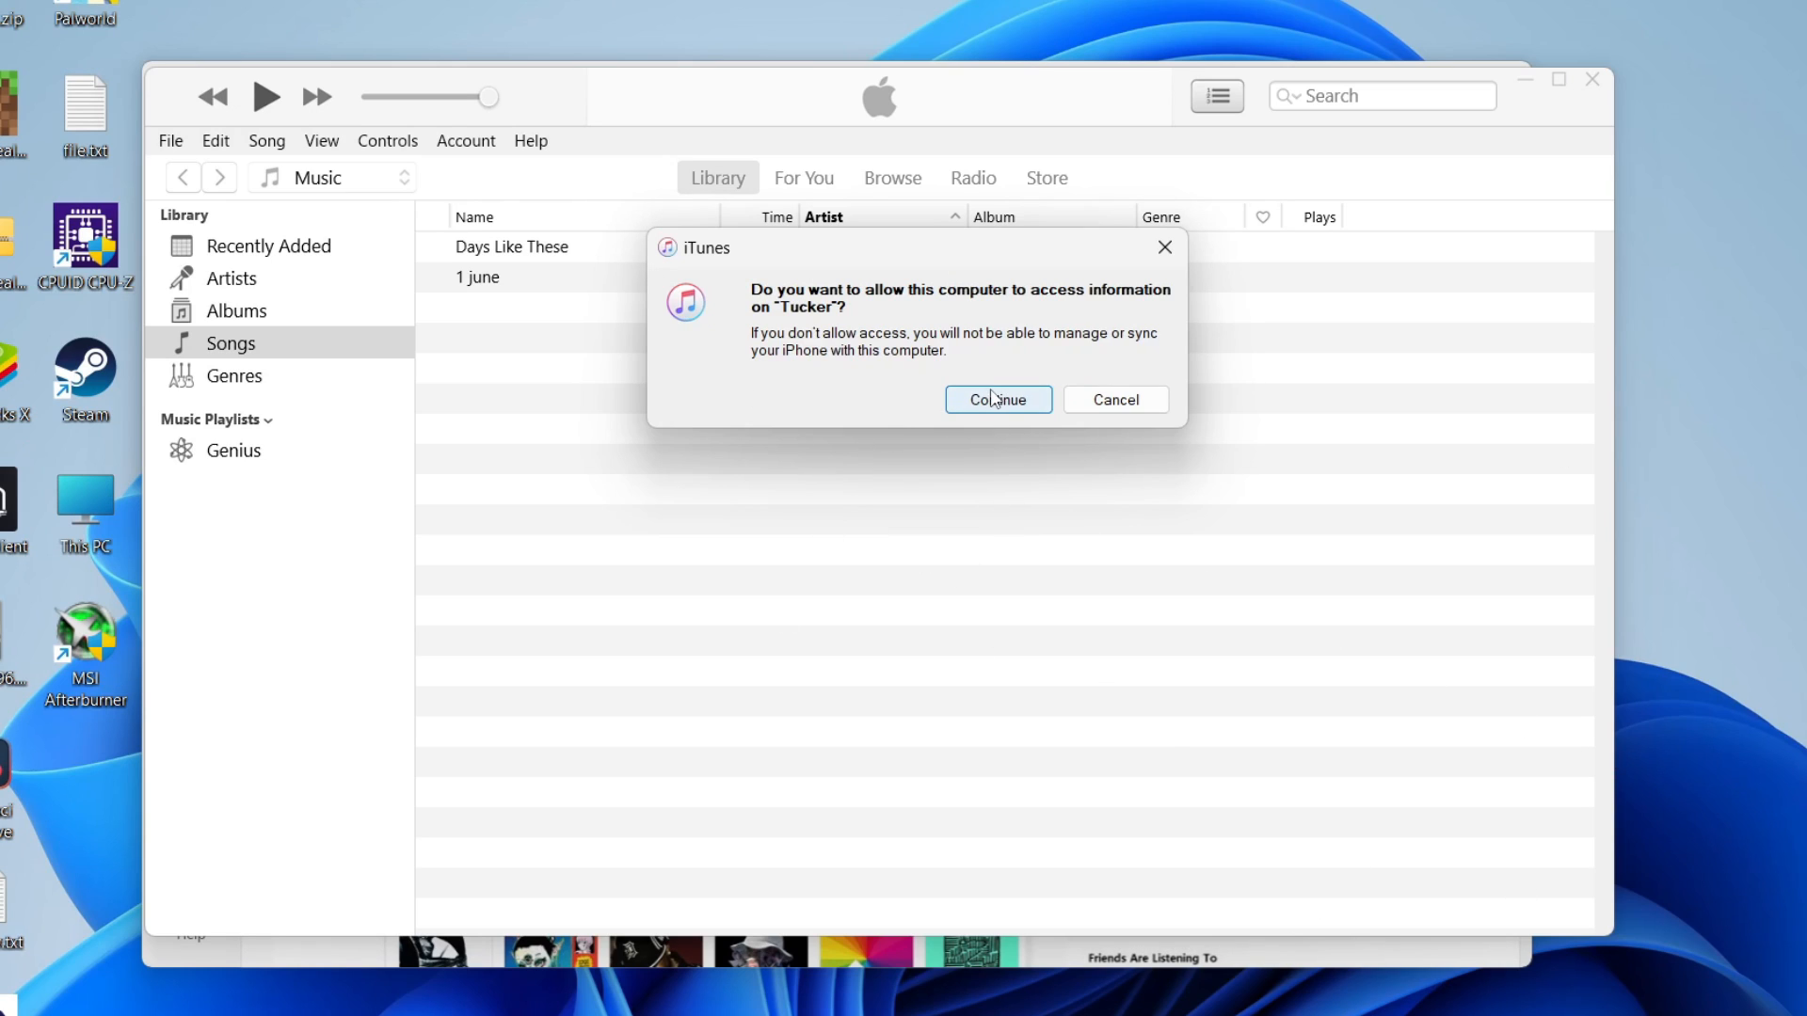
# Allow this computer to access the connected iPhone's information
pyautogui.click(998, 399)
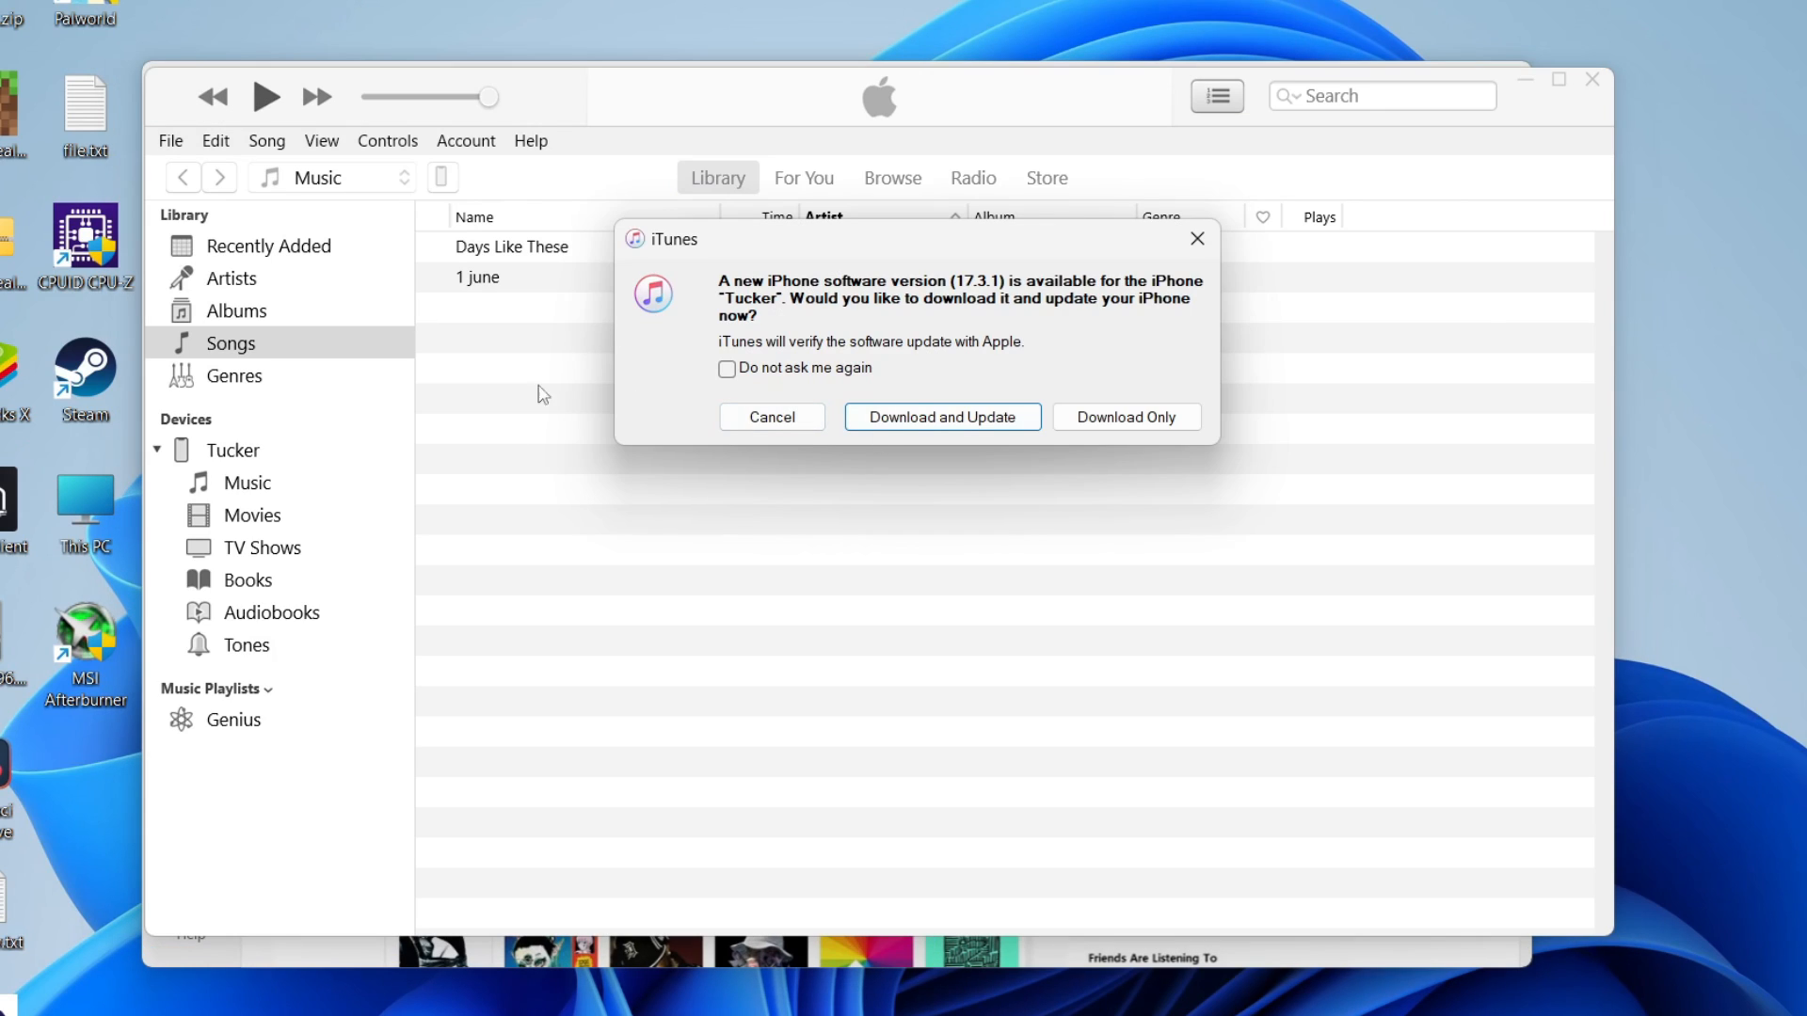
pyautogui.moveTo(772, 417)
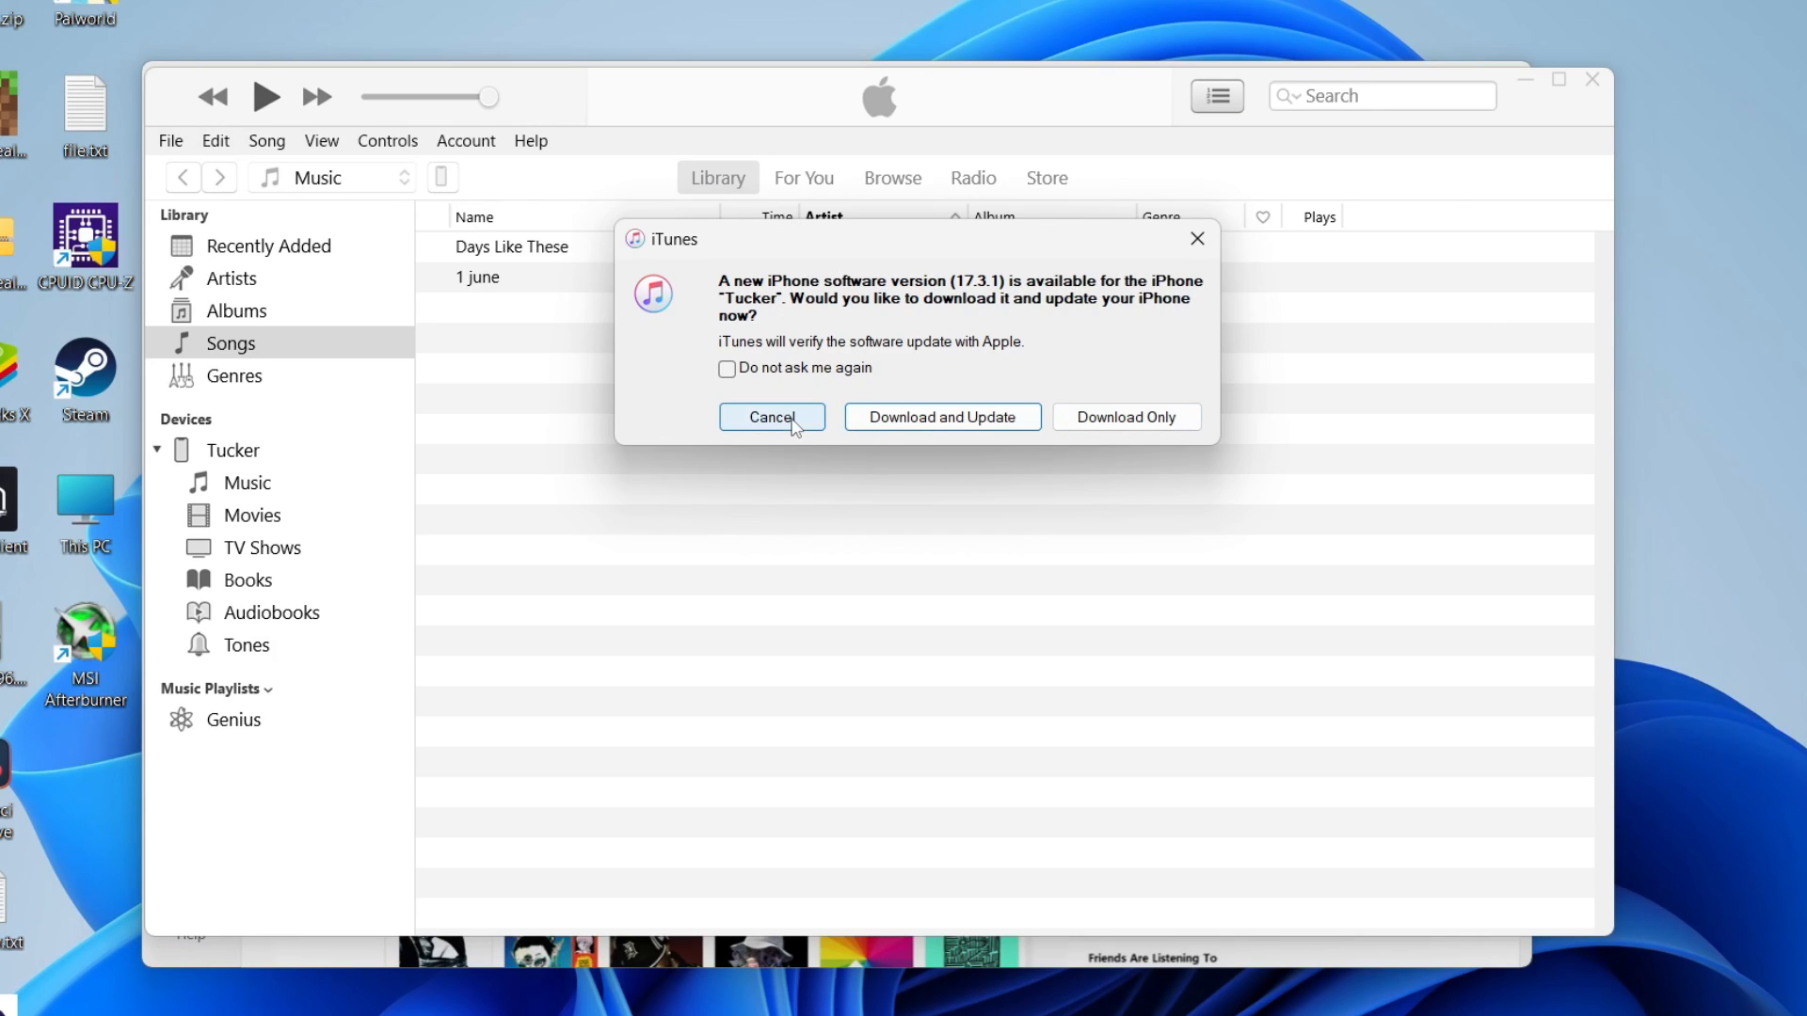
# Decline the update offer, cancel the automatic sync, and show the iPhone 11 summary page
pyautogui.click(771, 417)
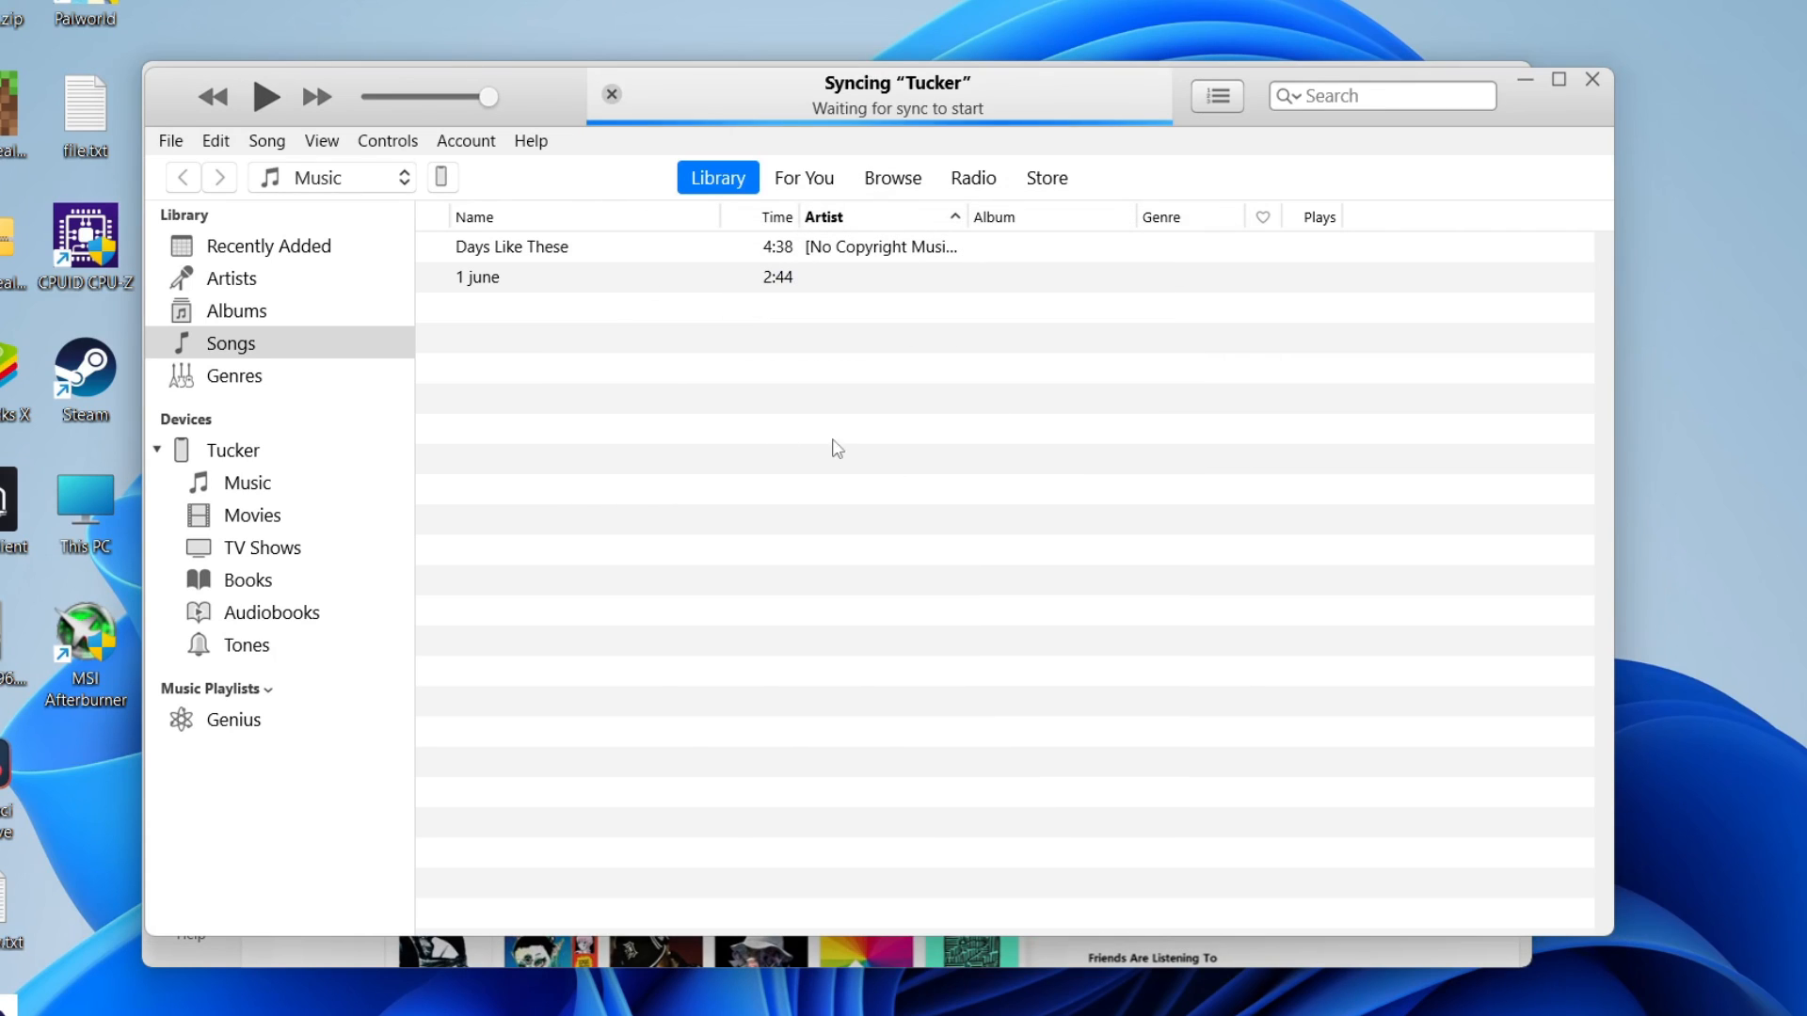
pyautogui.click(156, 449)
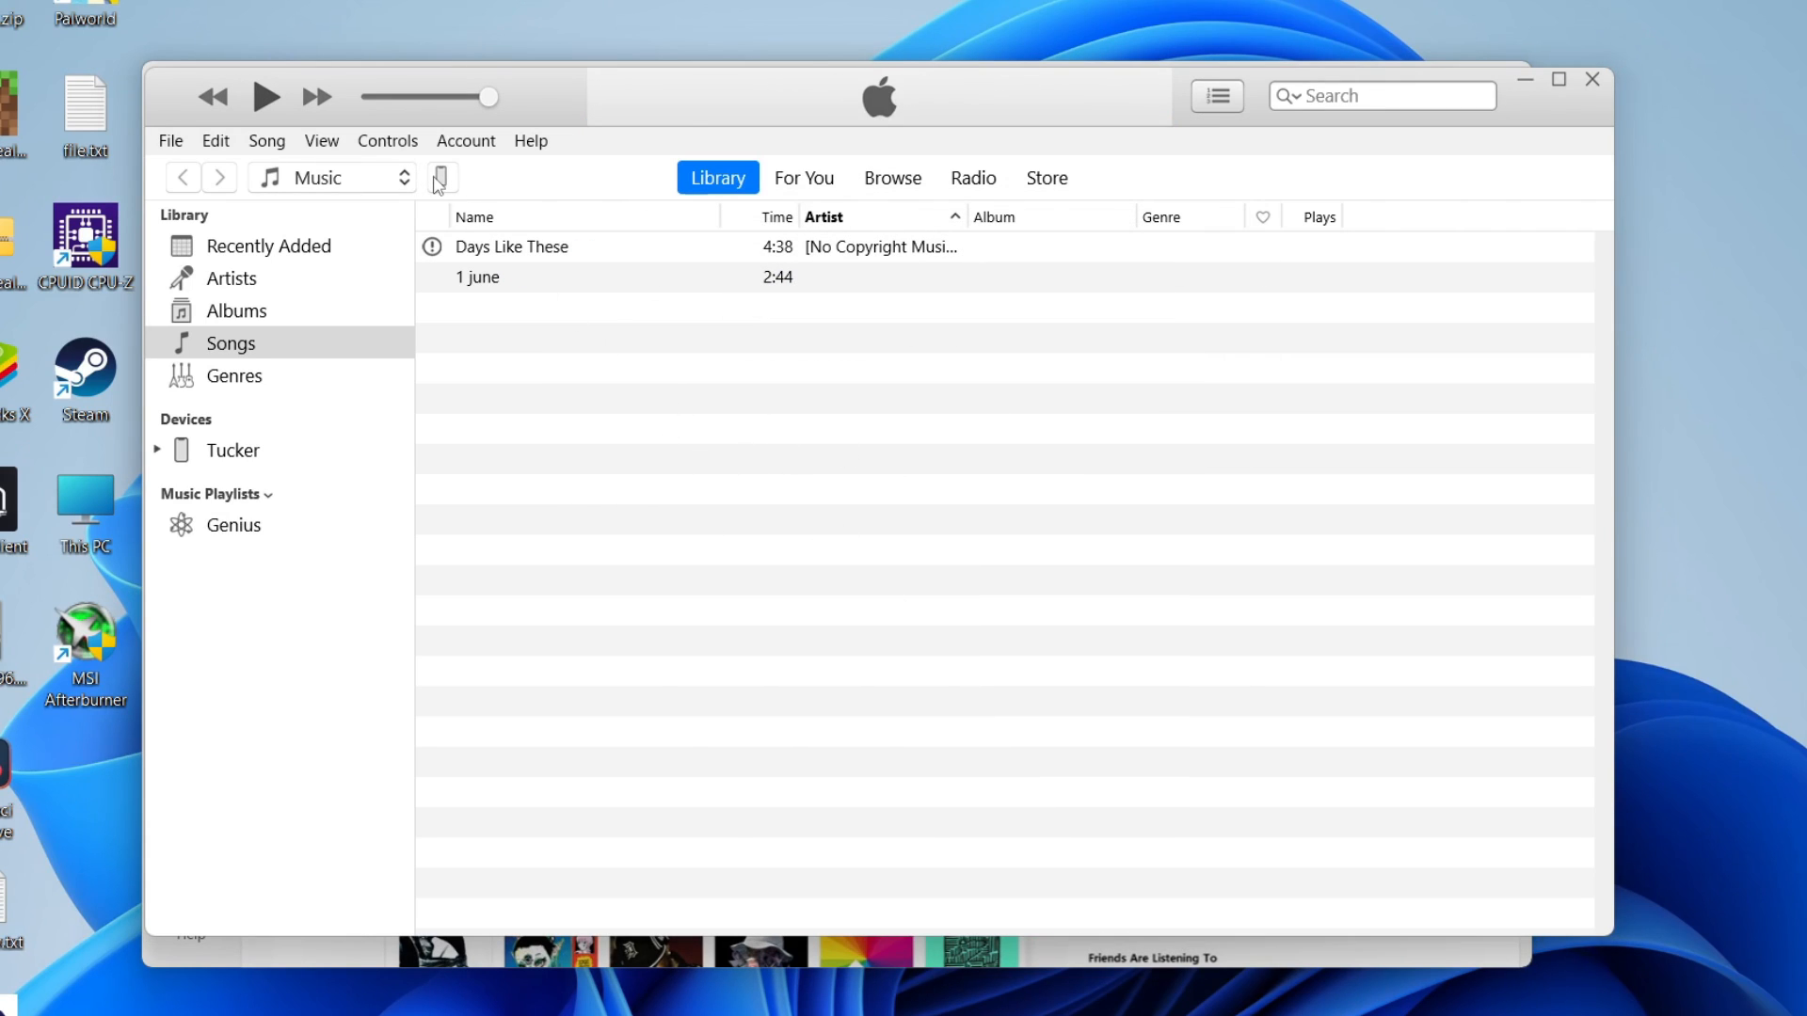
pyautogui.click(443, 177)
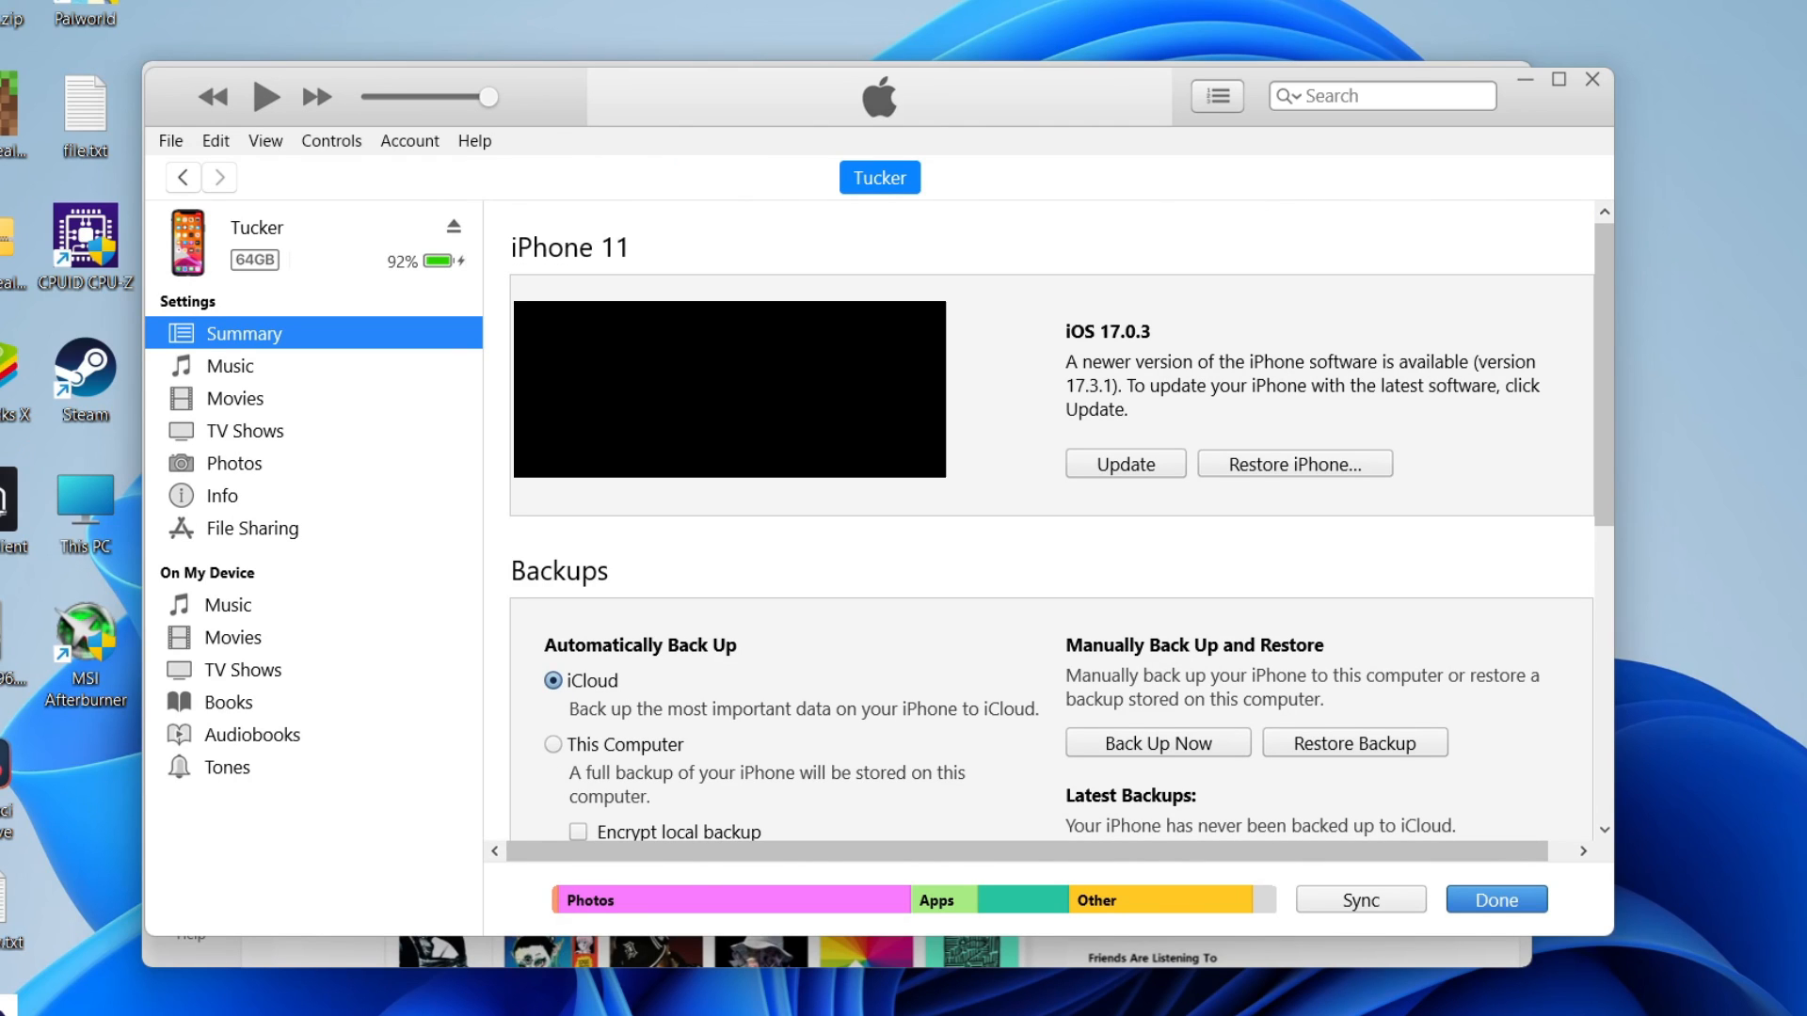
pyautogui.moveTo(956, 427)
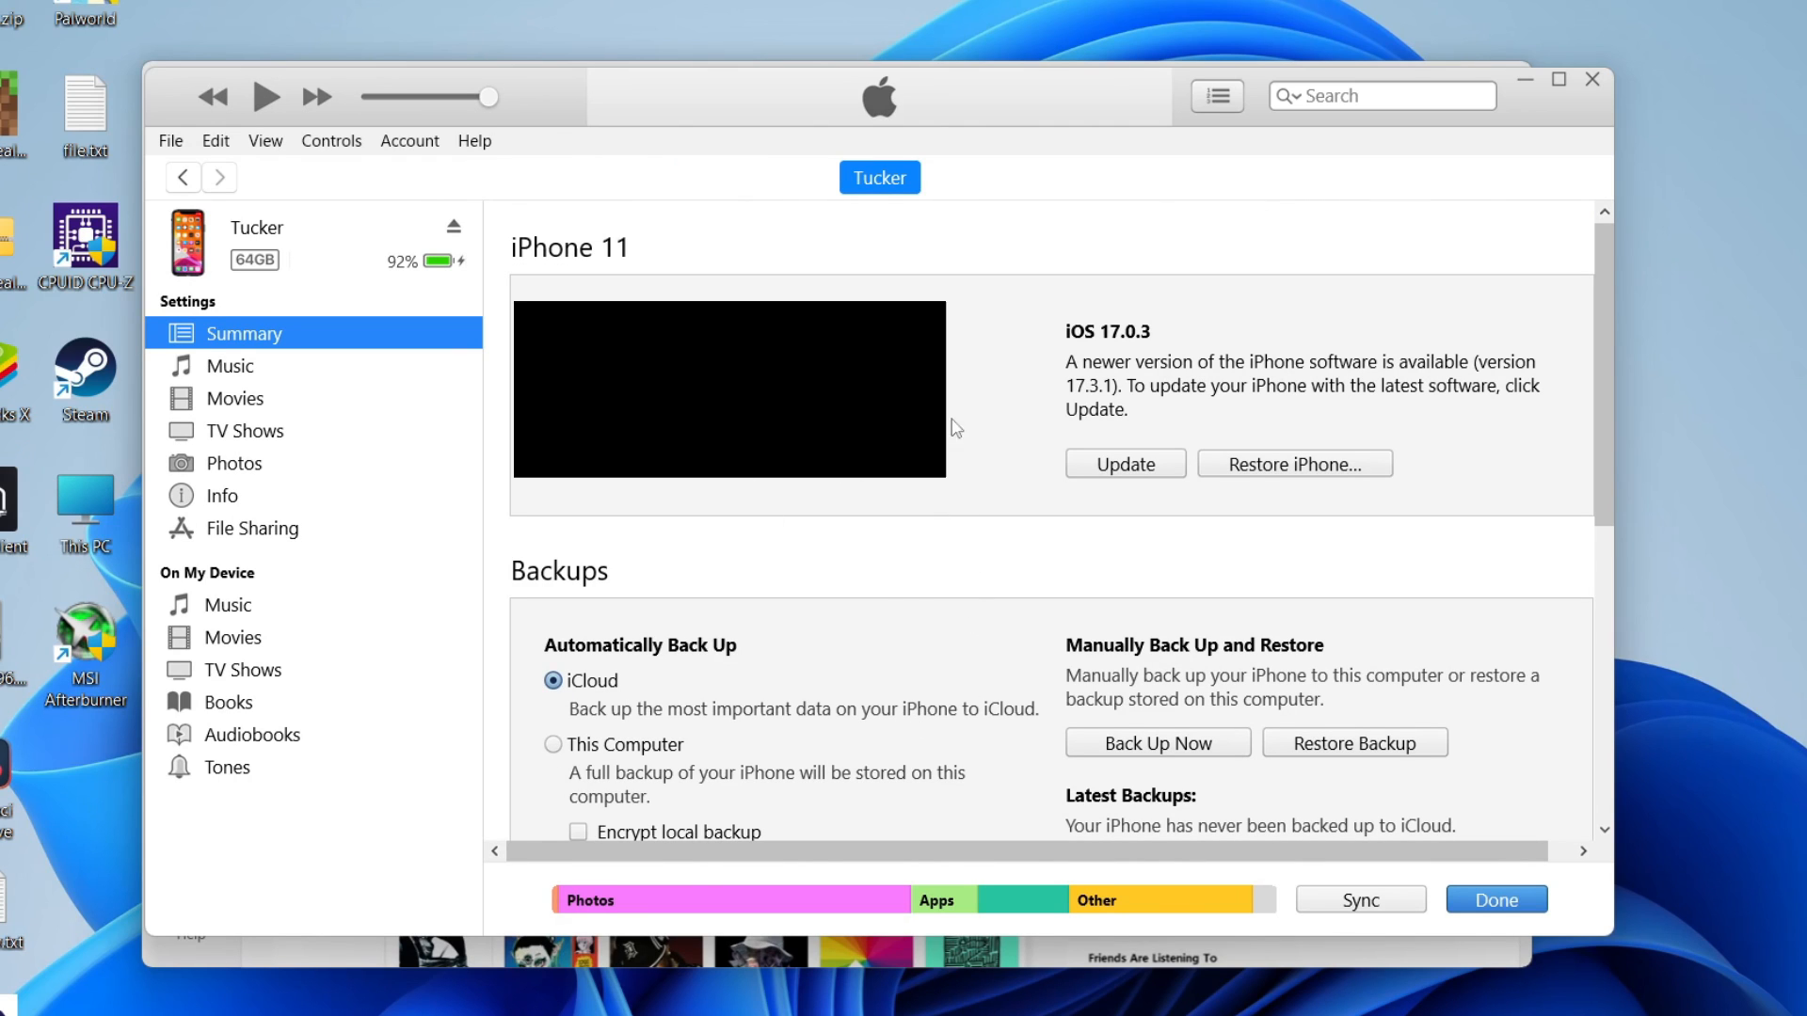
pyautogui.moveTo(1118, 486)
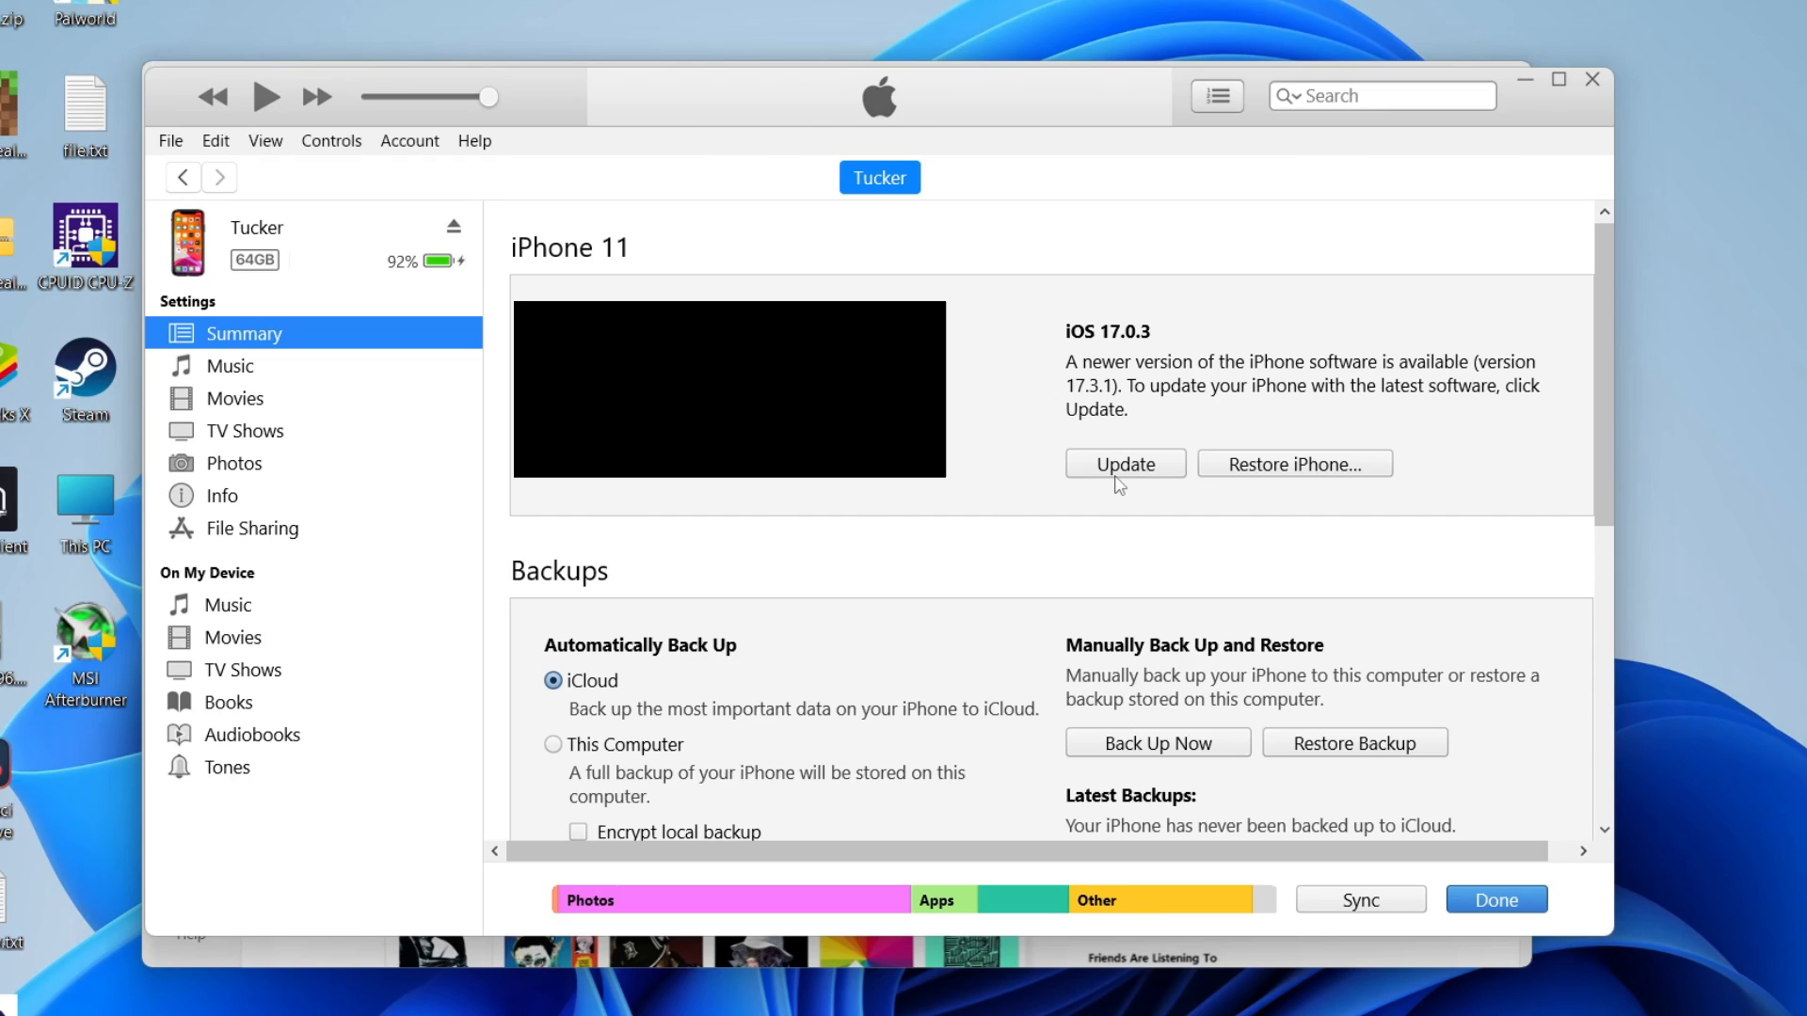
# Start the iOS 17.3.1 update, confirm it, pass the release notes and agree to the license
pyautogui.click(1124, 463)
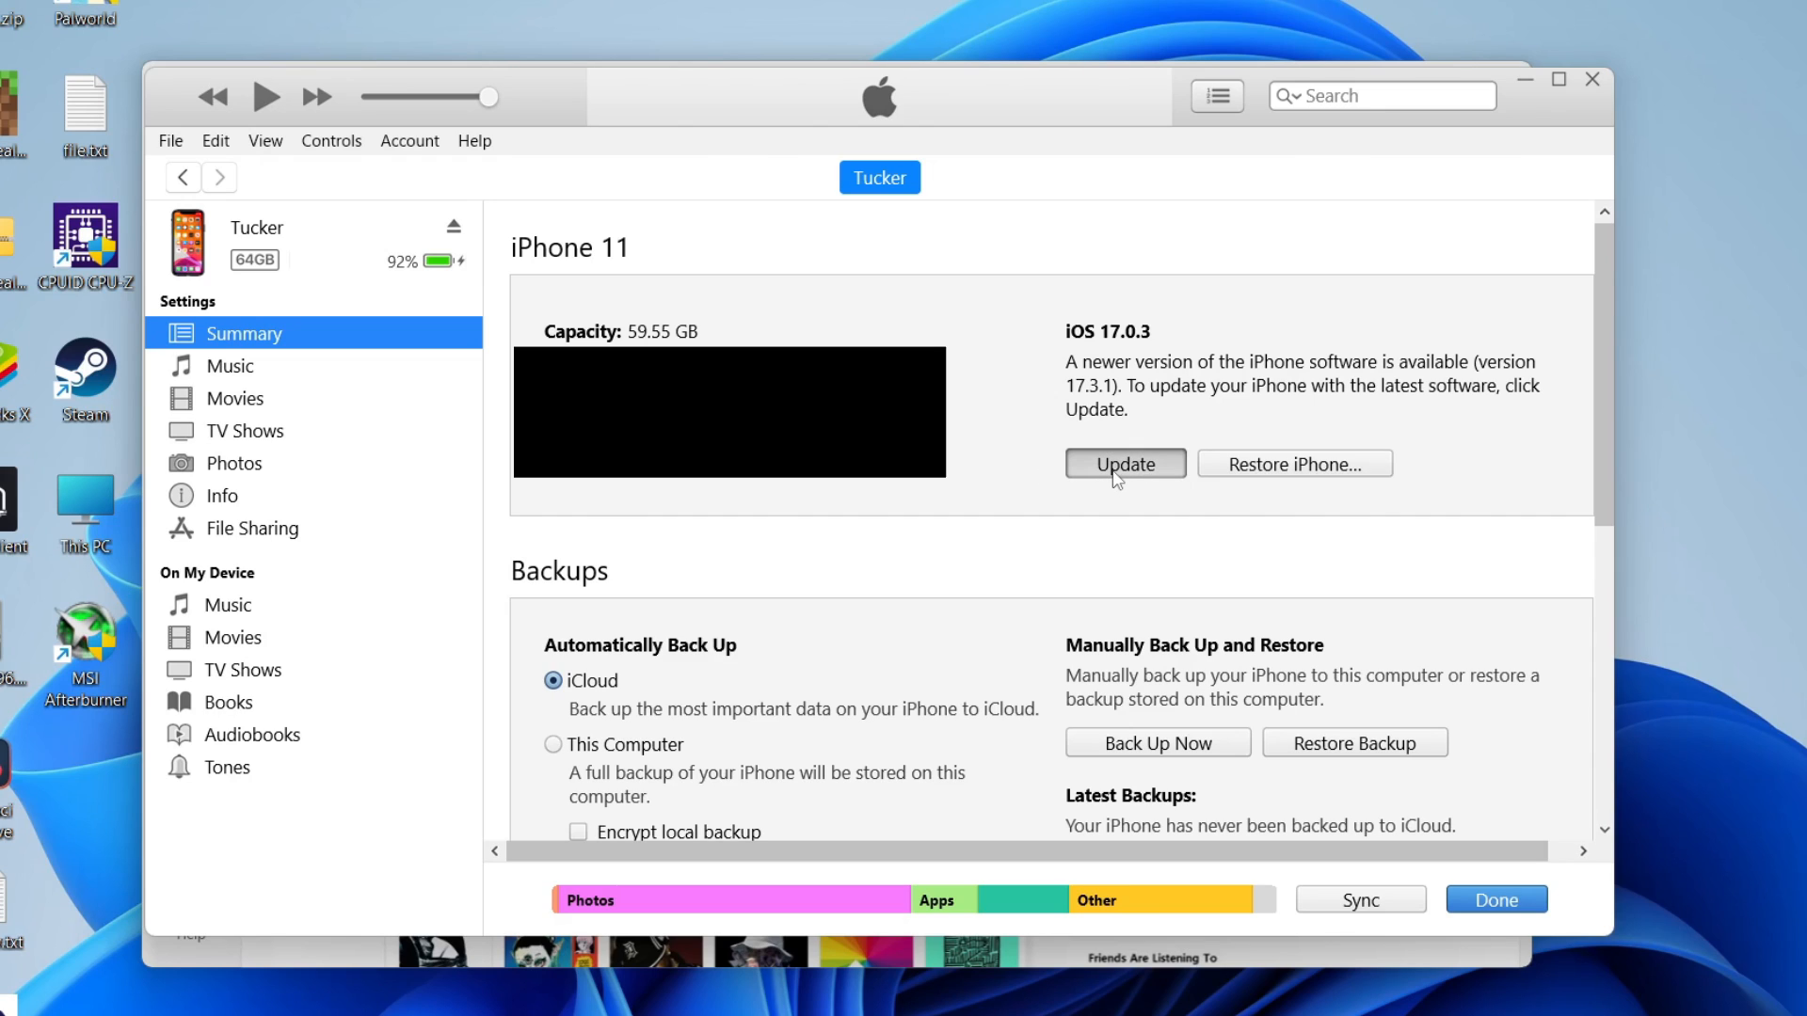
pyautogui.click(1123, 463)
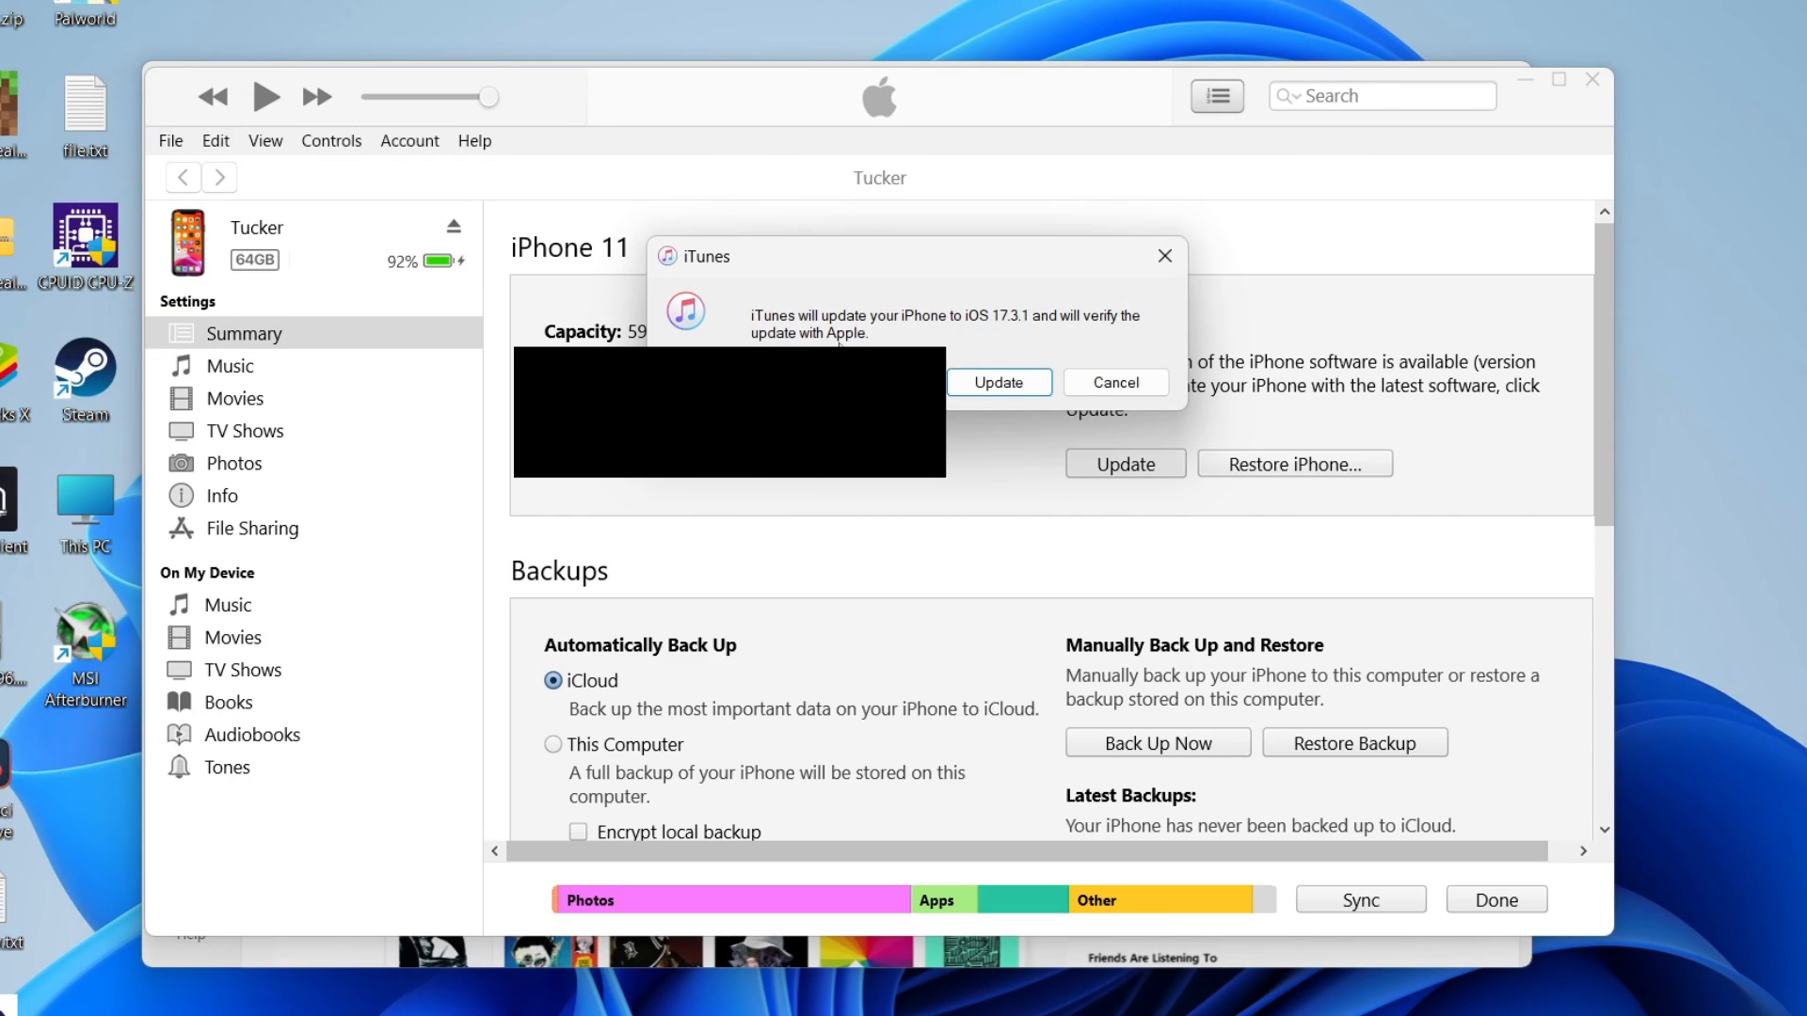
pyautogui.moveTo(984, 335)
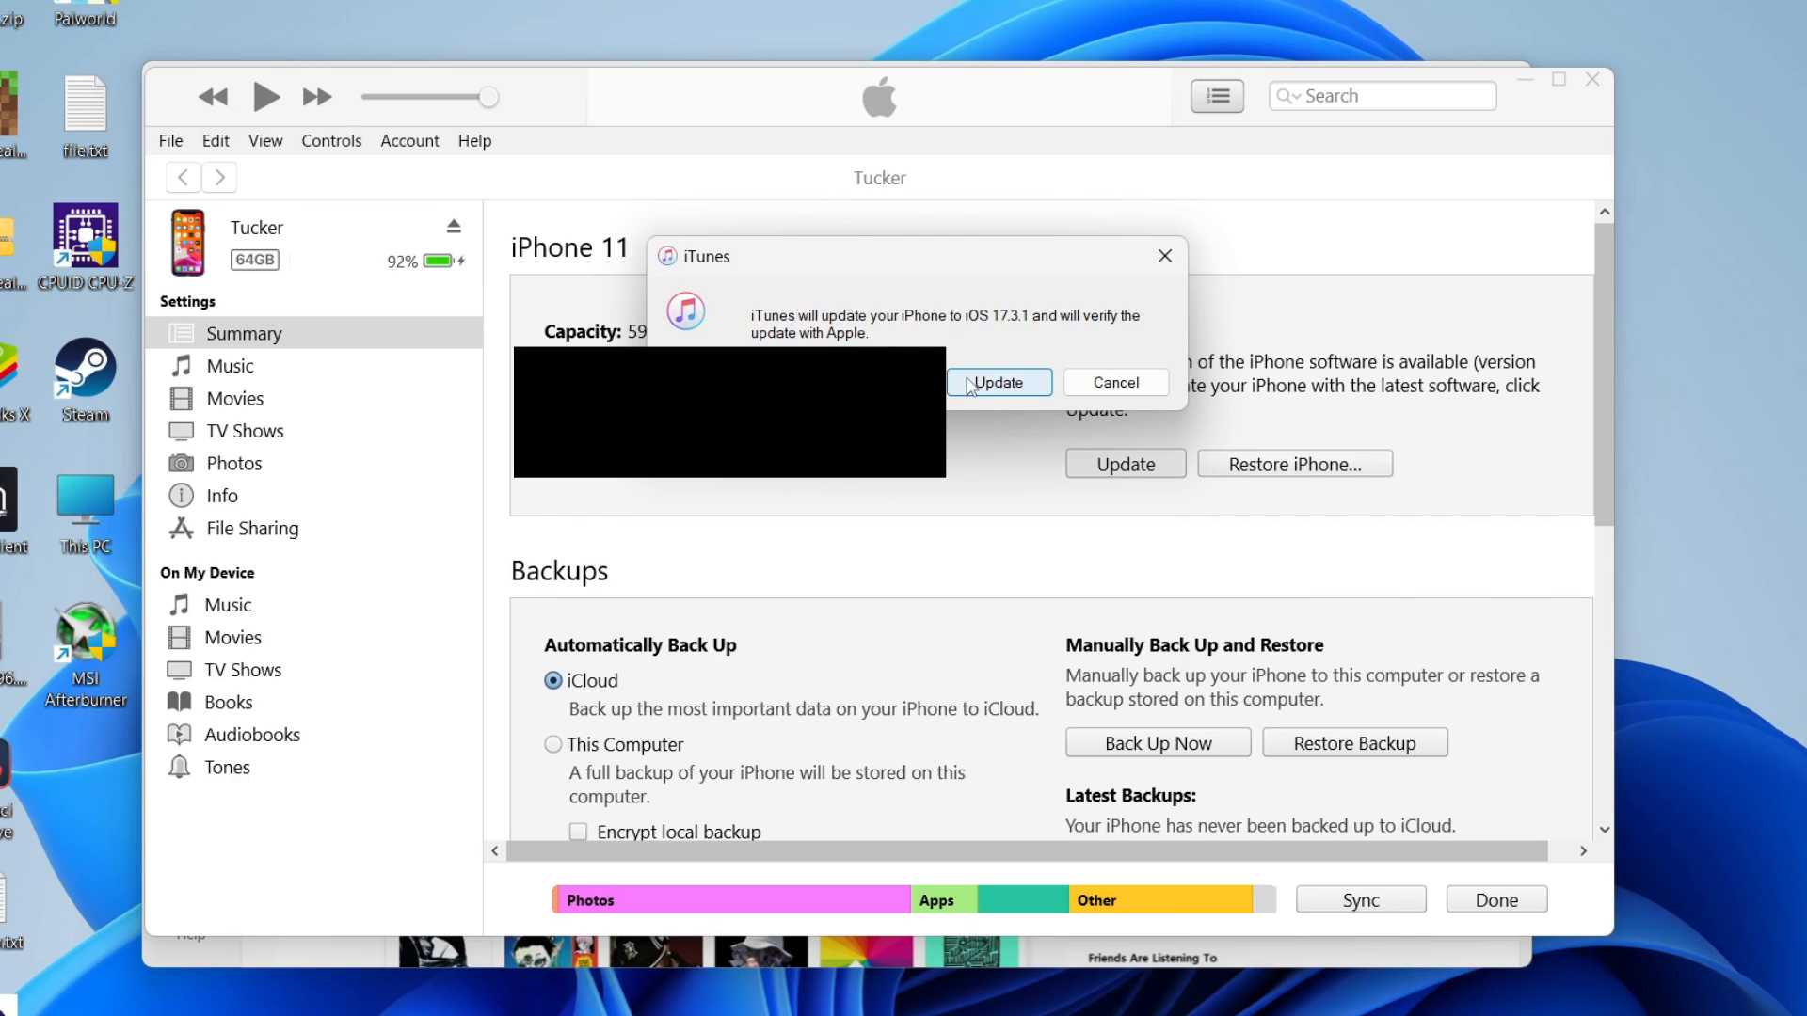
pyautogui.click(998, 382)
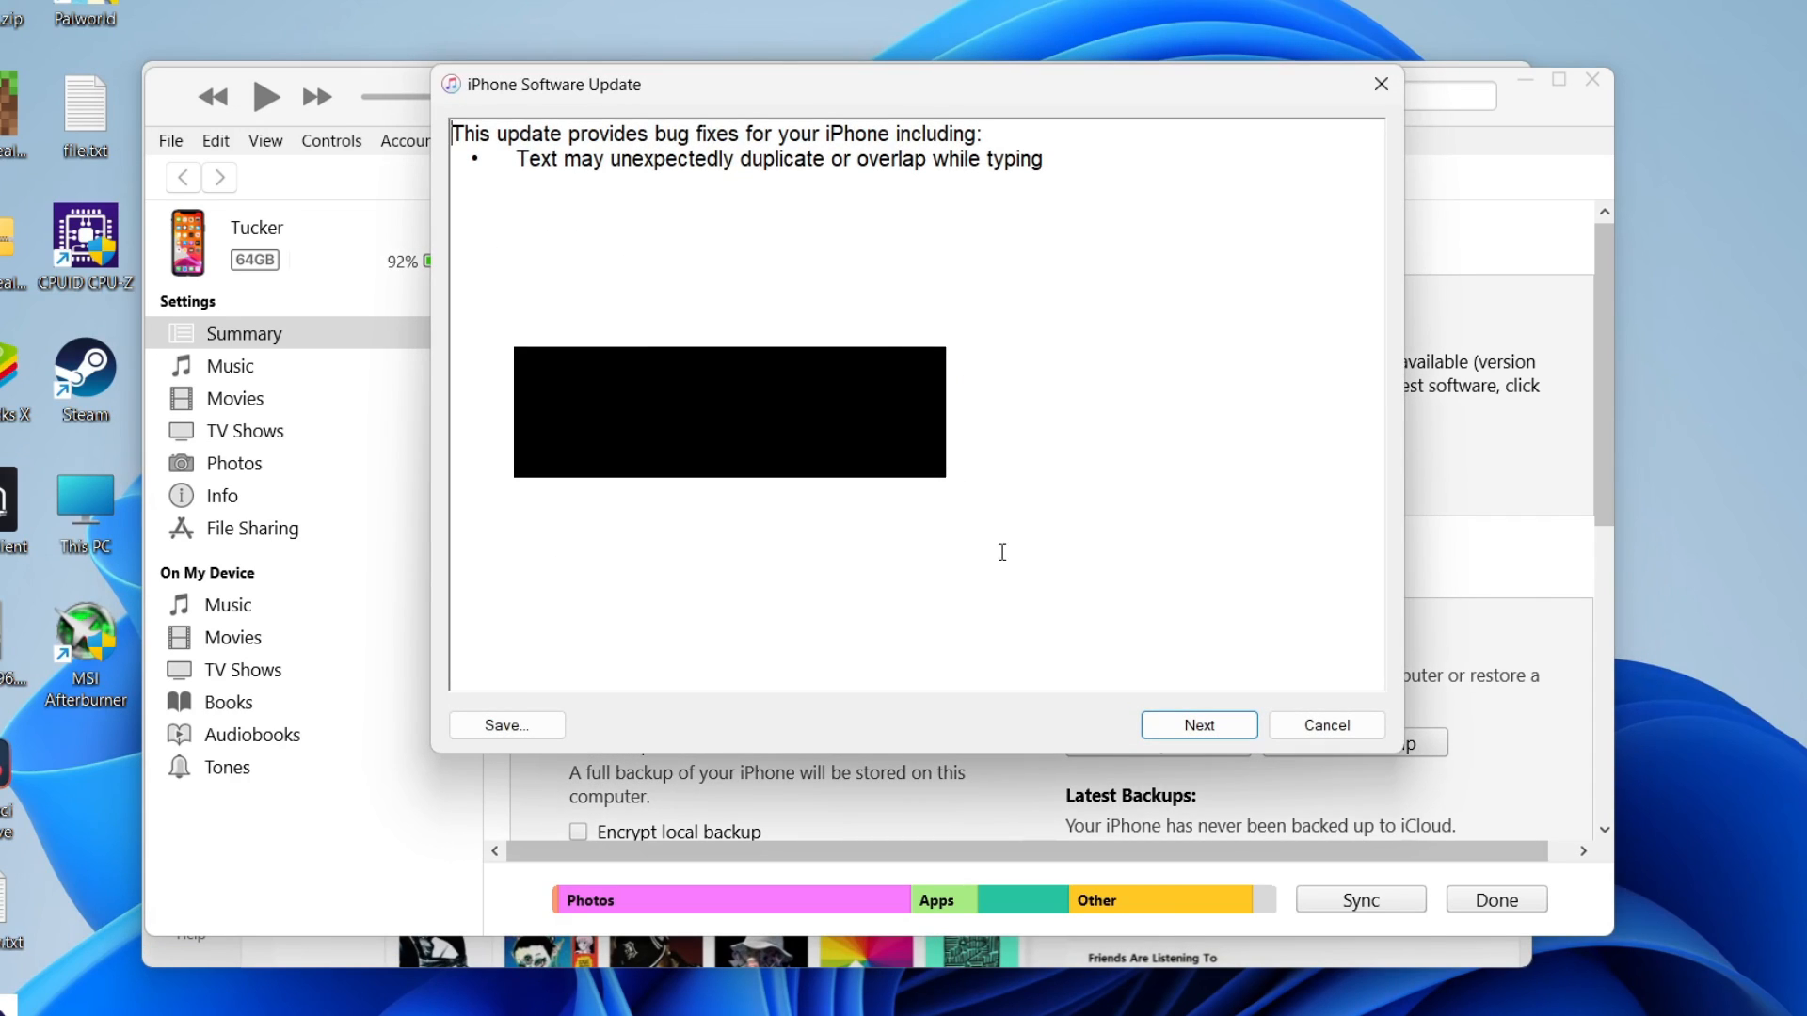
pyautogui.click(1197, 725)
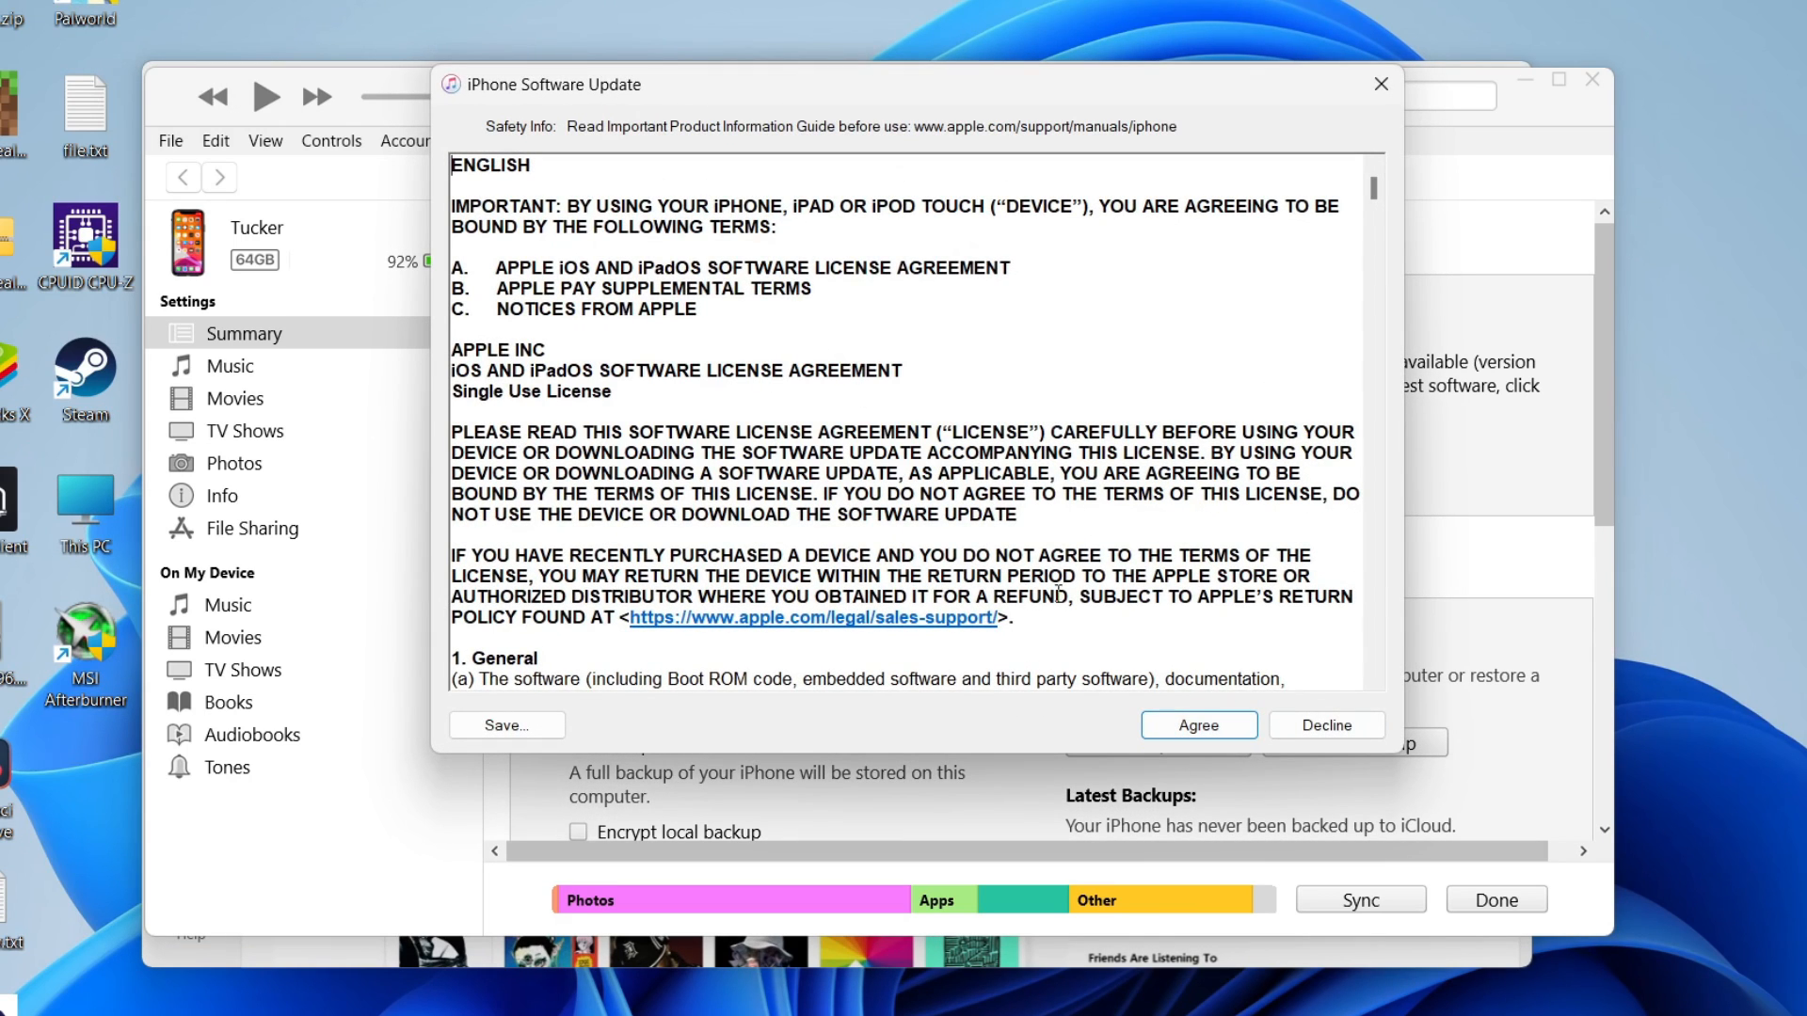
pyautogui.click(1197, 725)
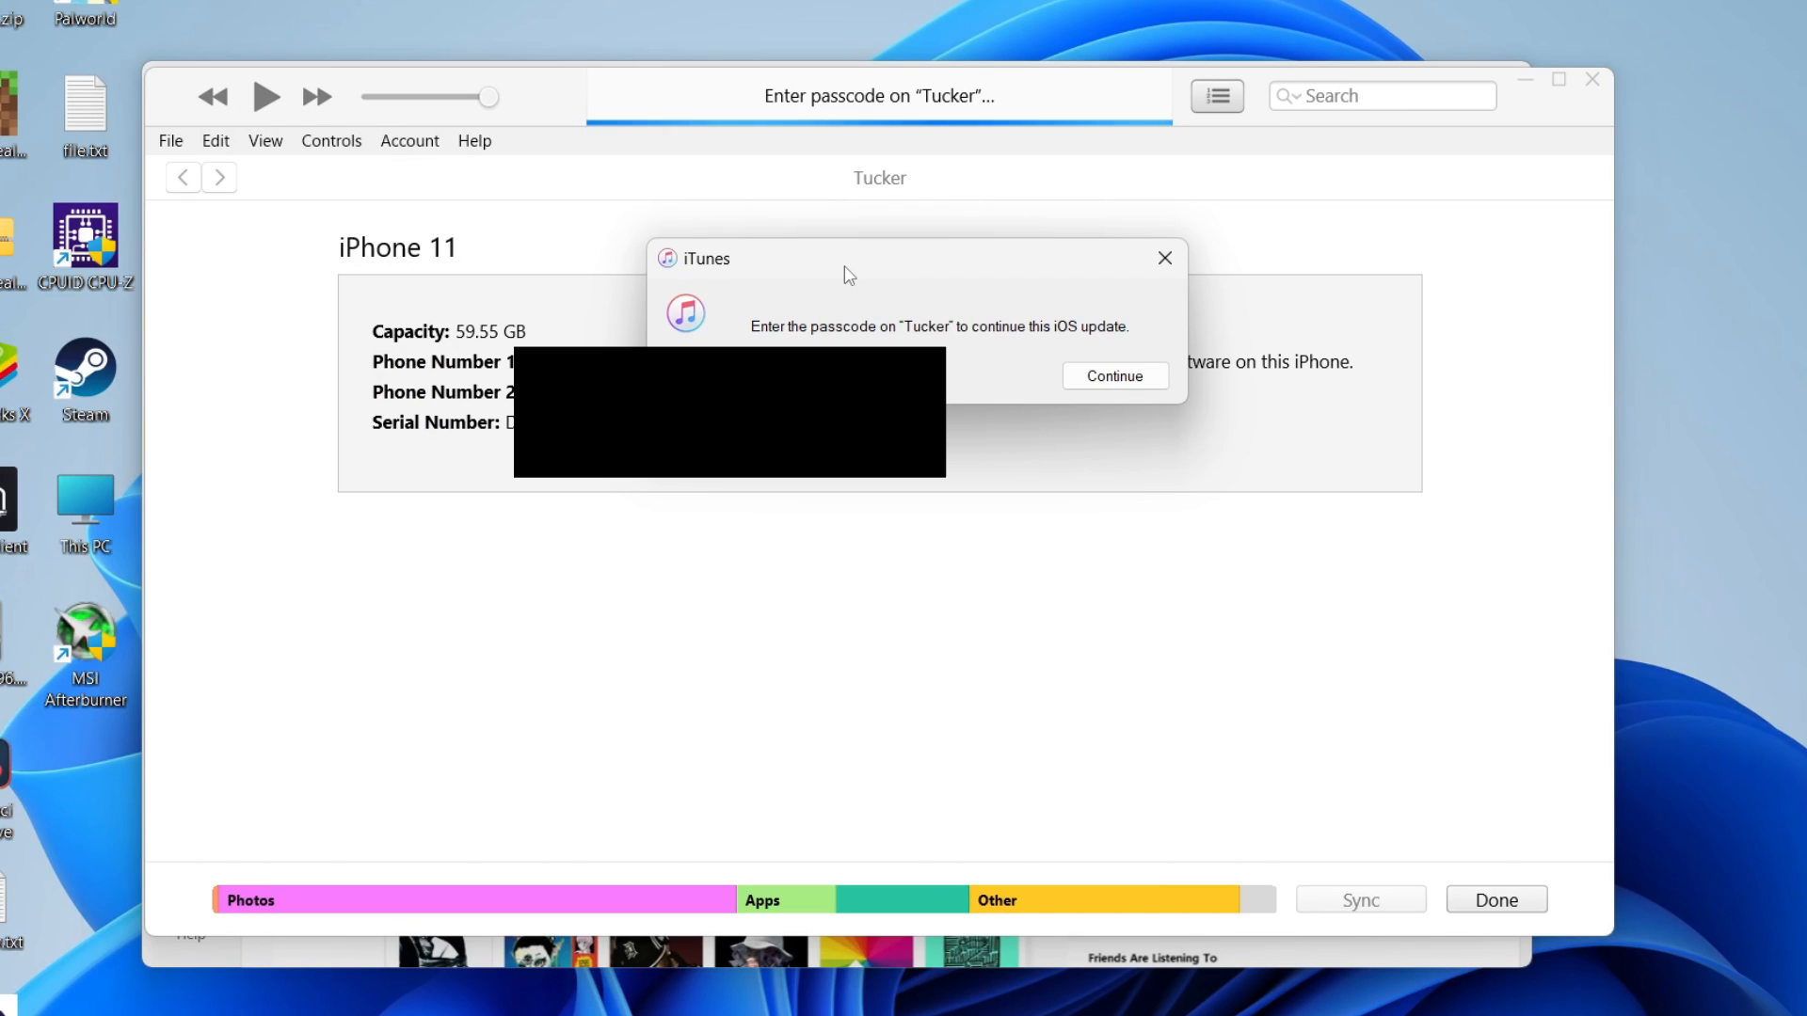
# Continue past the passcode prompt and show the update's download progress in Downloads
pyautogui.click(1112, 377)
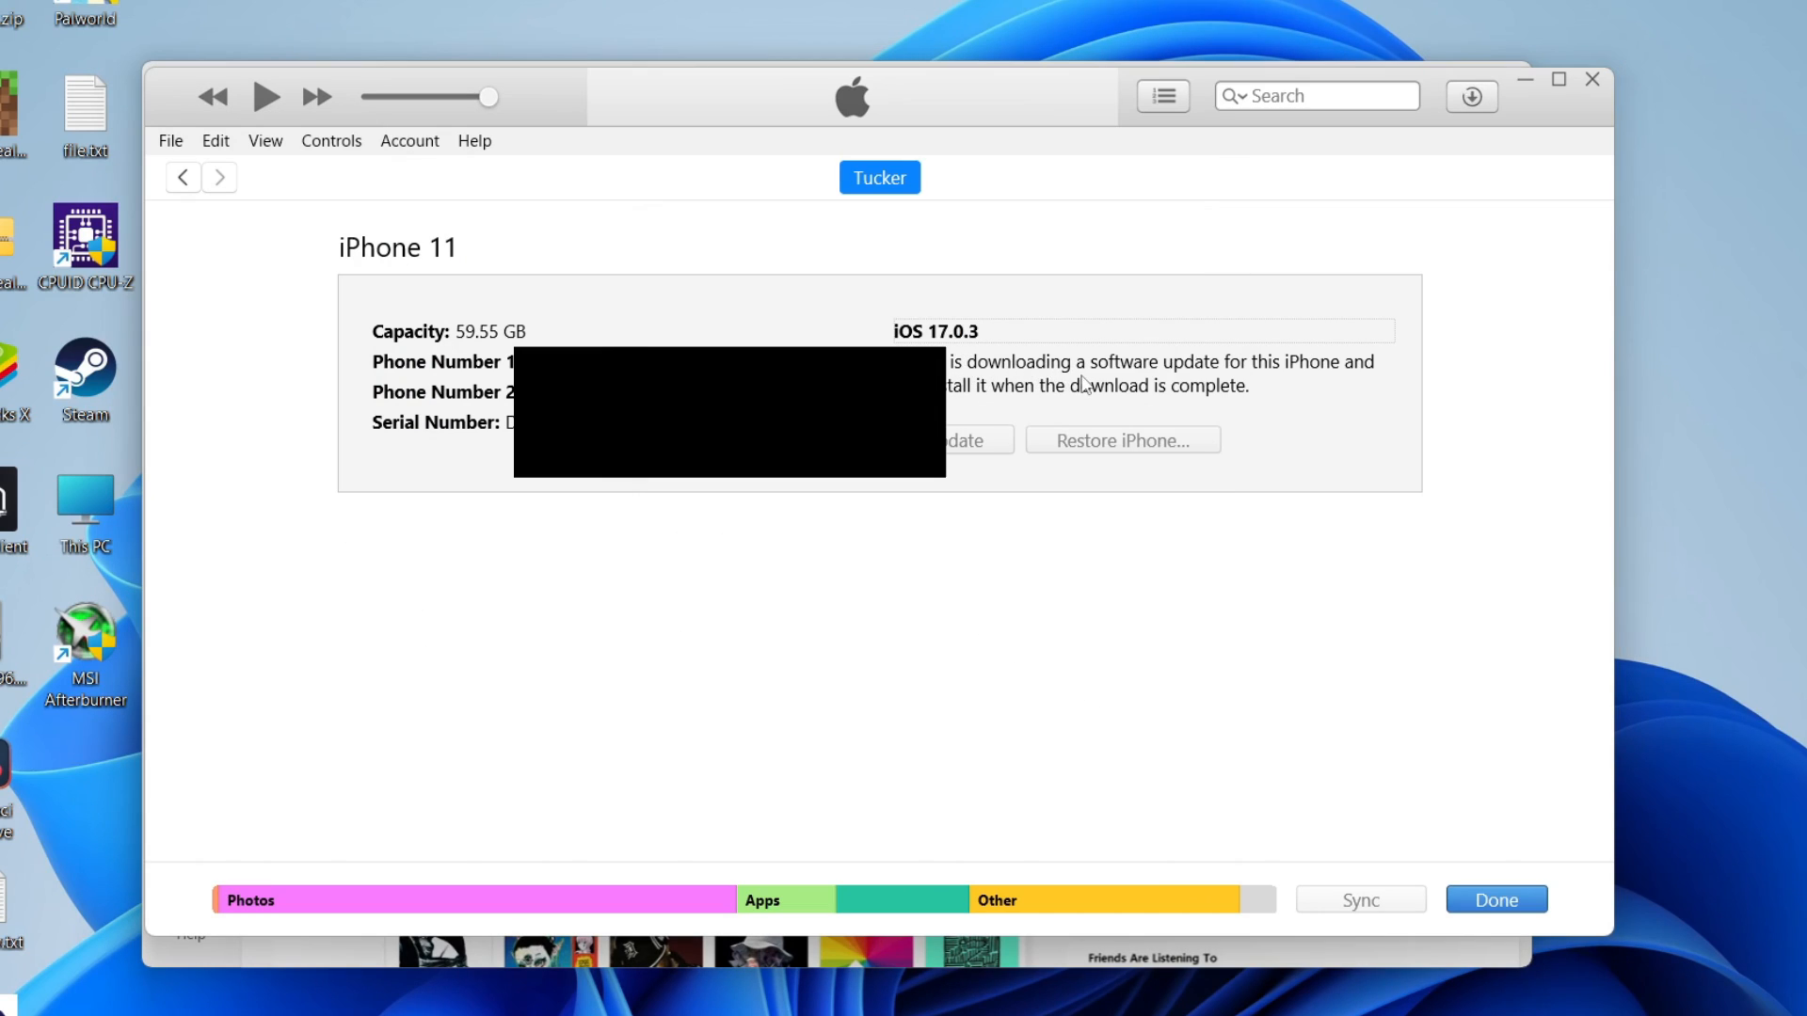
pyautogui.moveTo(1043, 412)
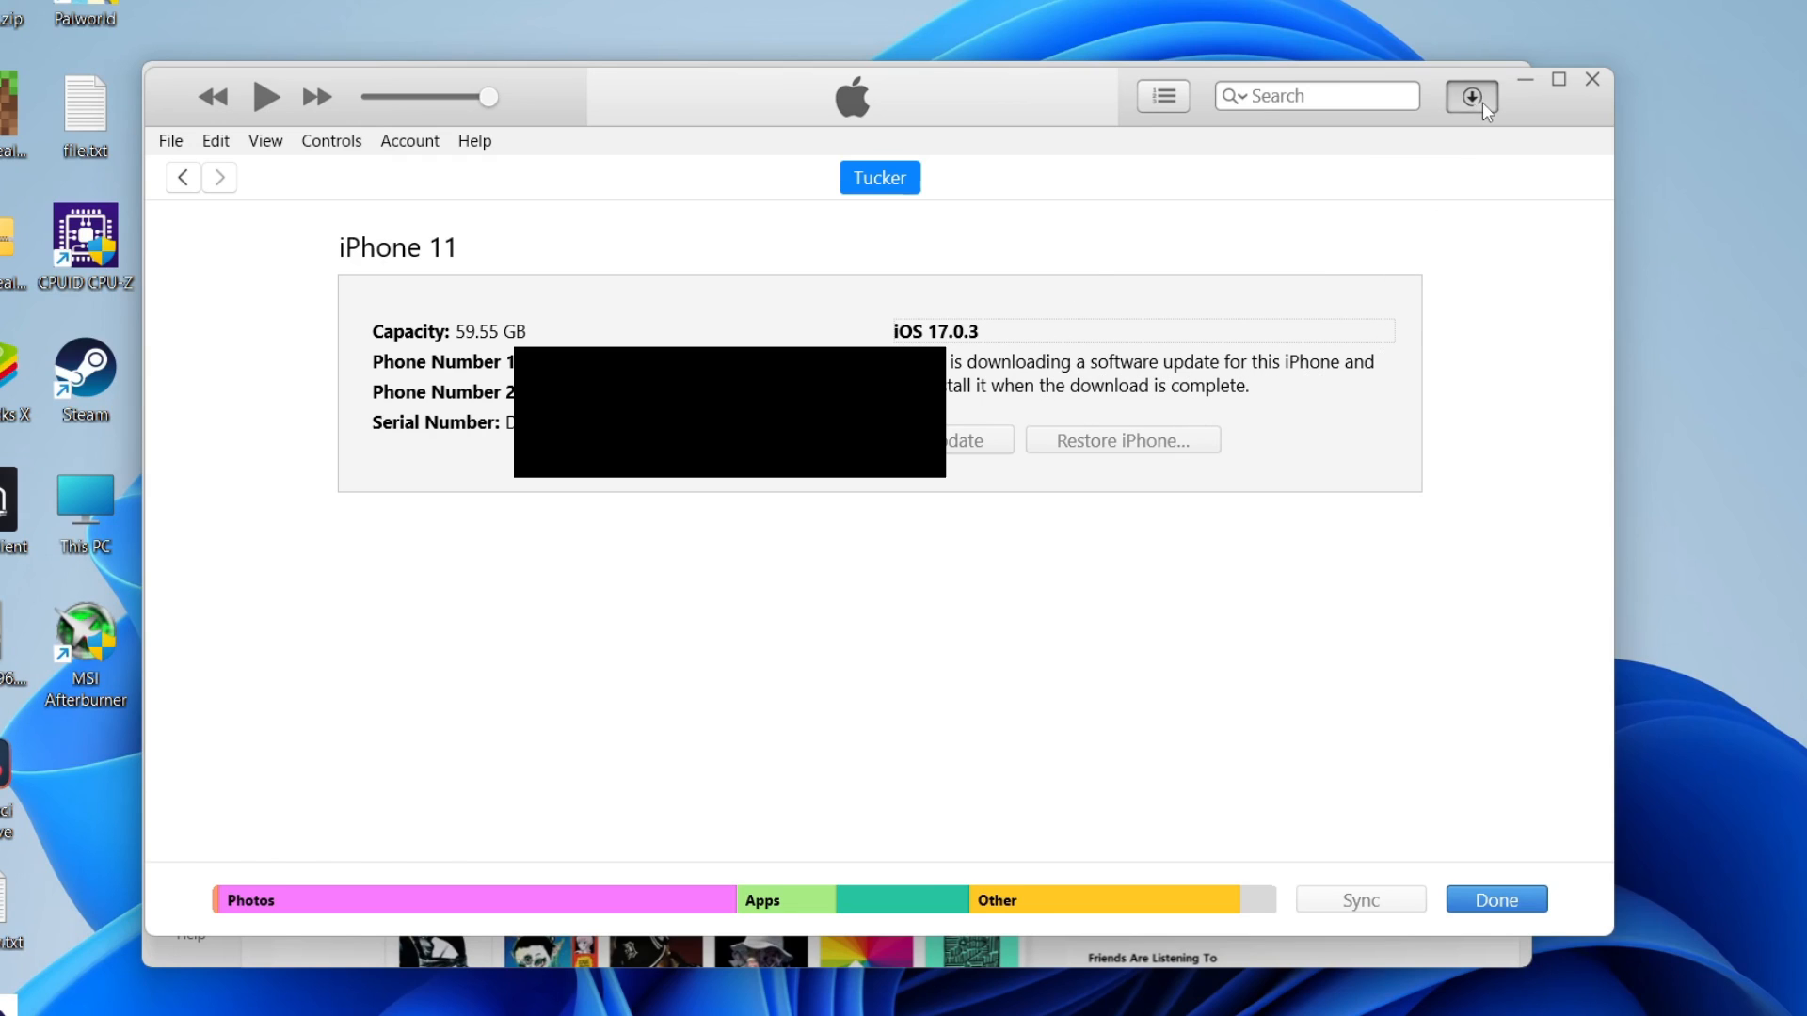
pyautogui.click(1470, 96)
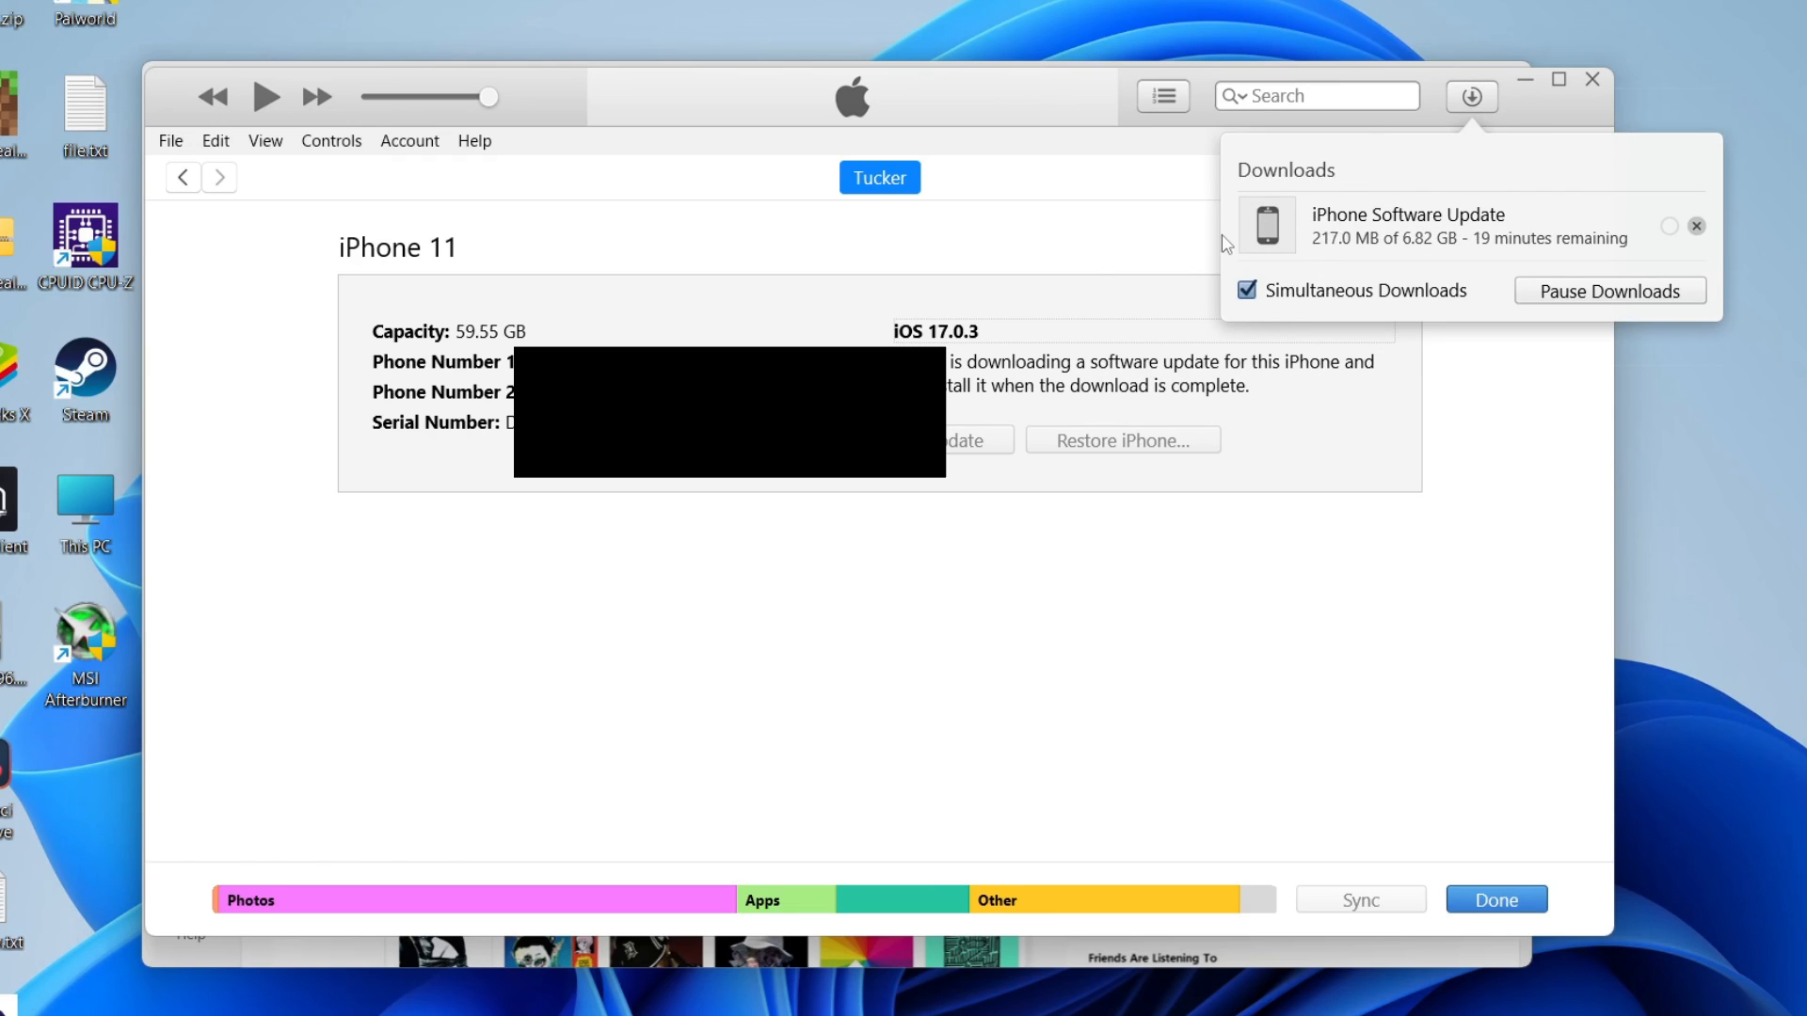